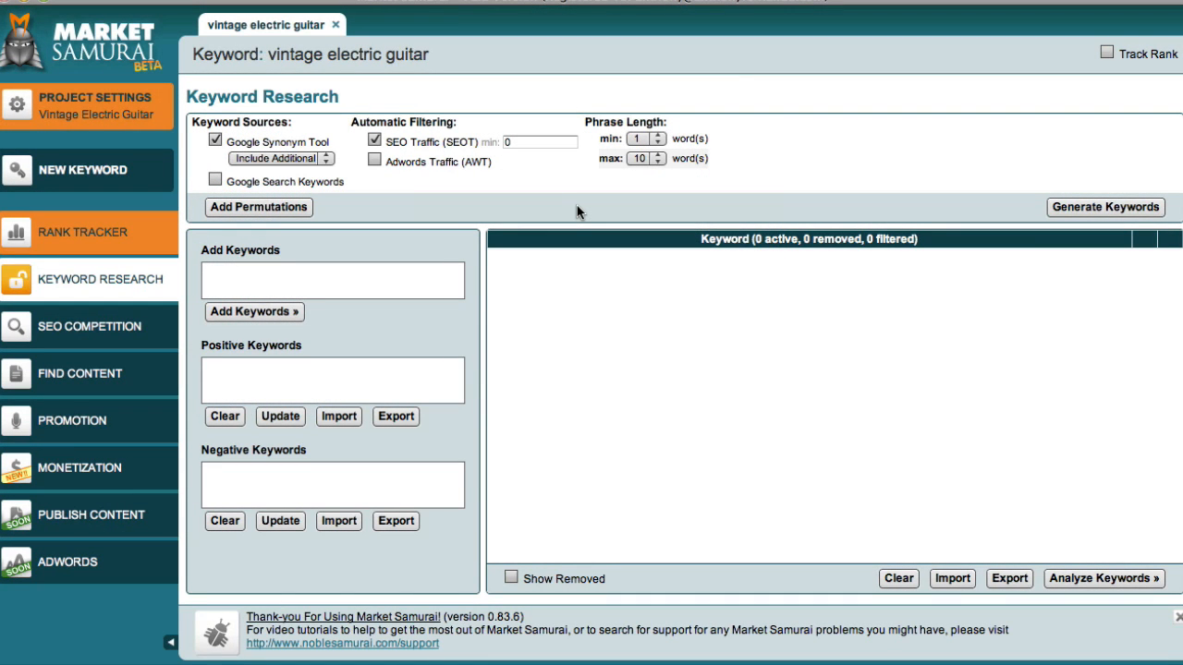
{"action": "mouse_move", "coordinate": [441, 201]}
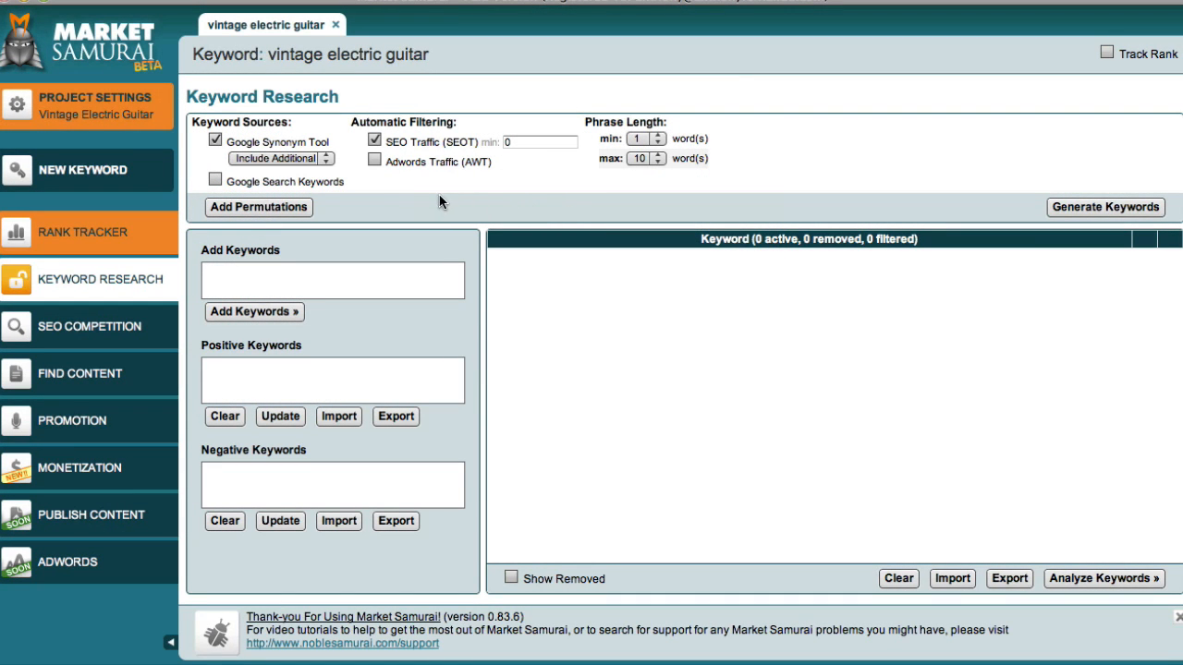
{"action": "mouse_move", "coordinate": [137, 205]}
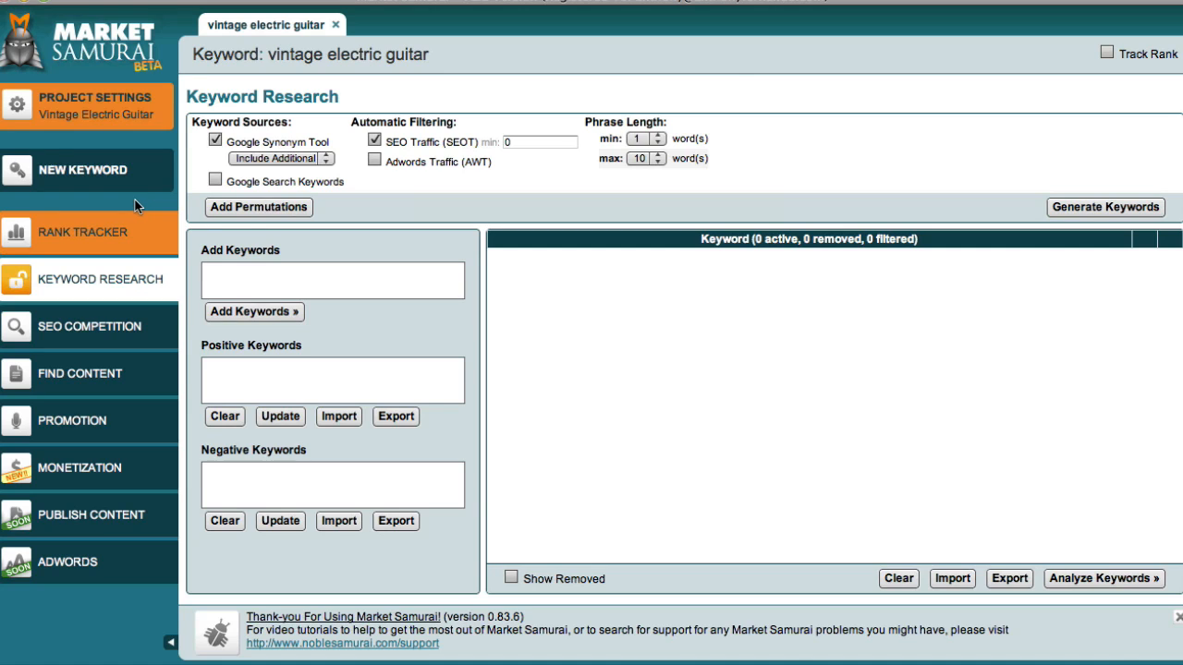
{"action": "mouse_move", "coordinate": [162, 241]}
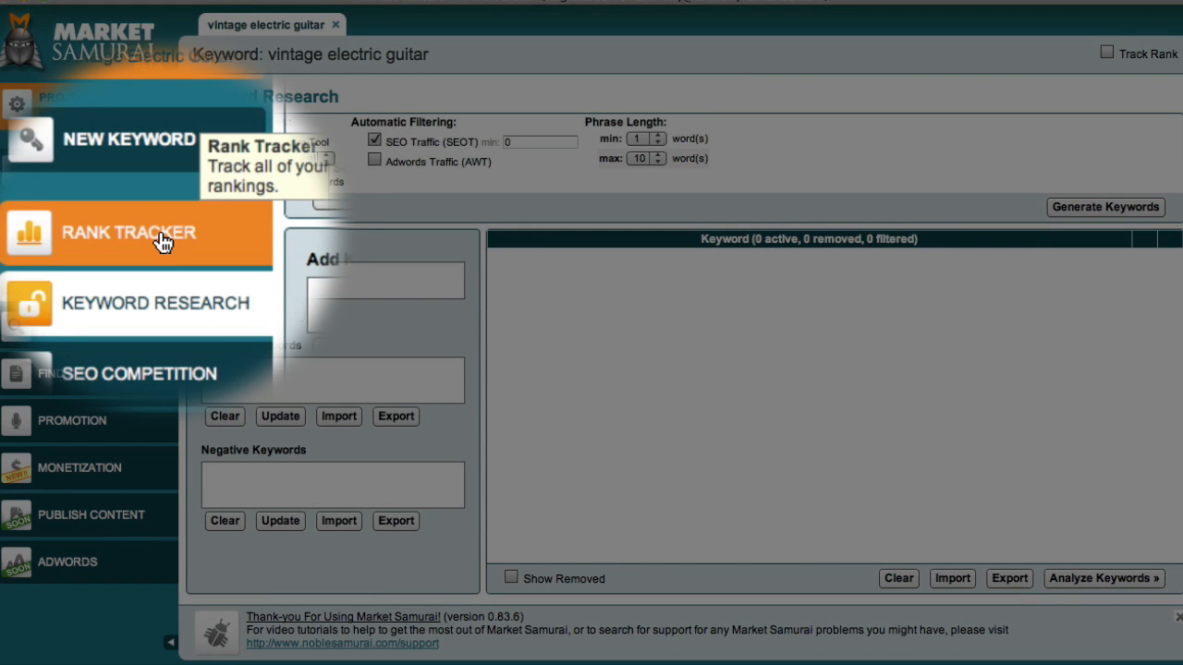
- Switch to the Rank Tracker module for the vintage electric guitar project
{"action": "left_click", "coordinate": [130, 232]}
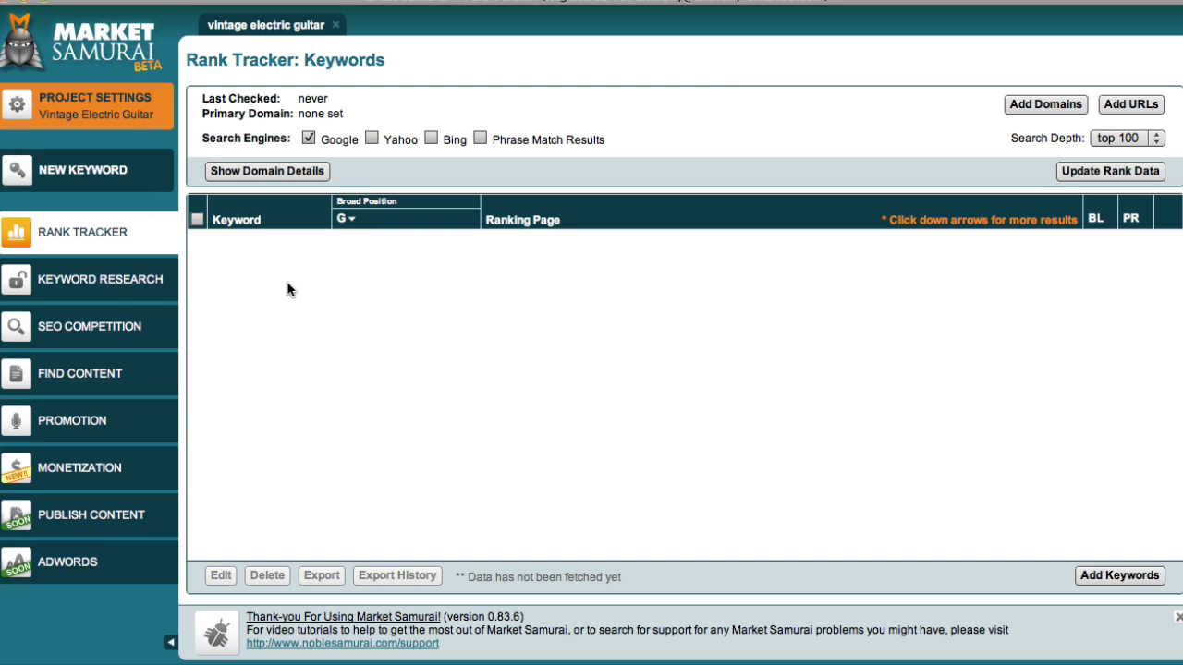
{"action": "mouse_move", "coordinate": [958, 141]}
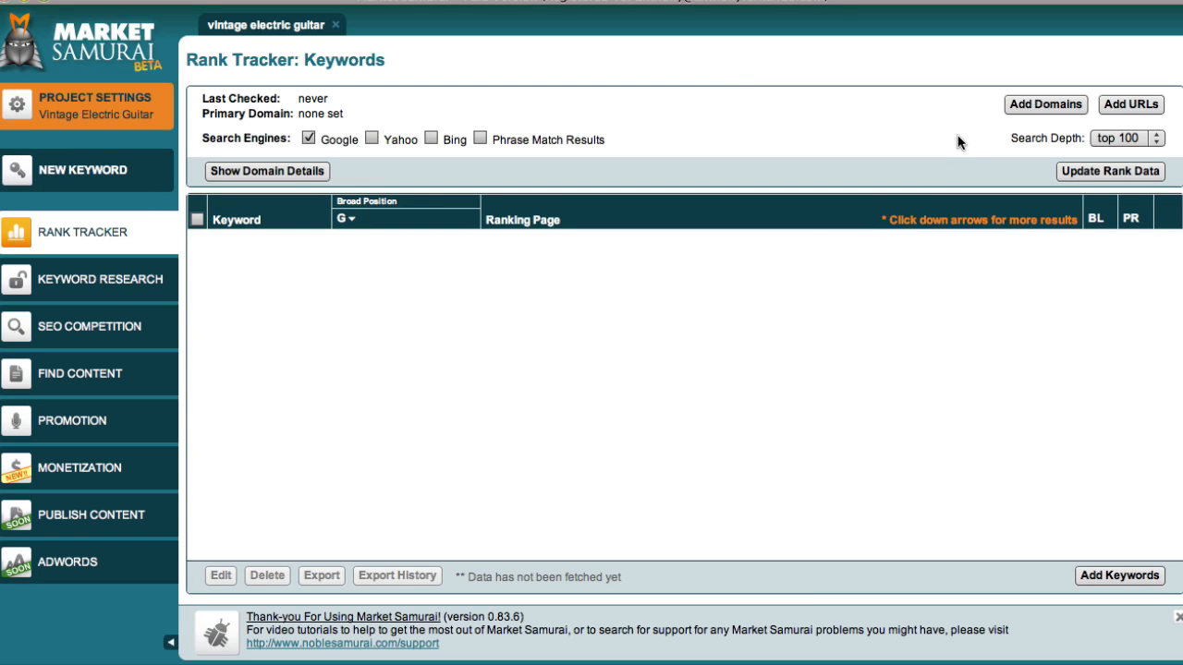
{"action": "left_click", "coordinate": [1045, 104]}
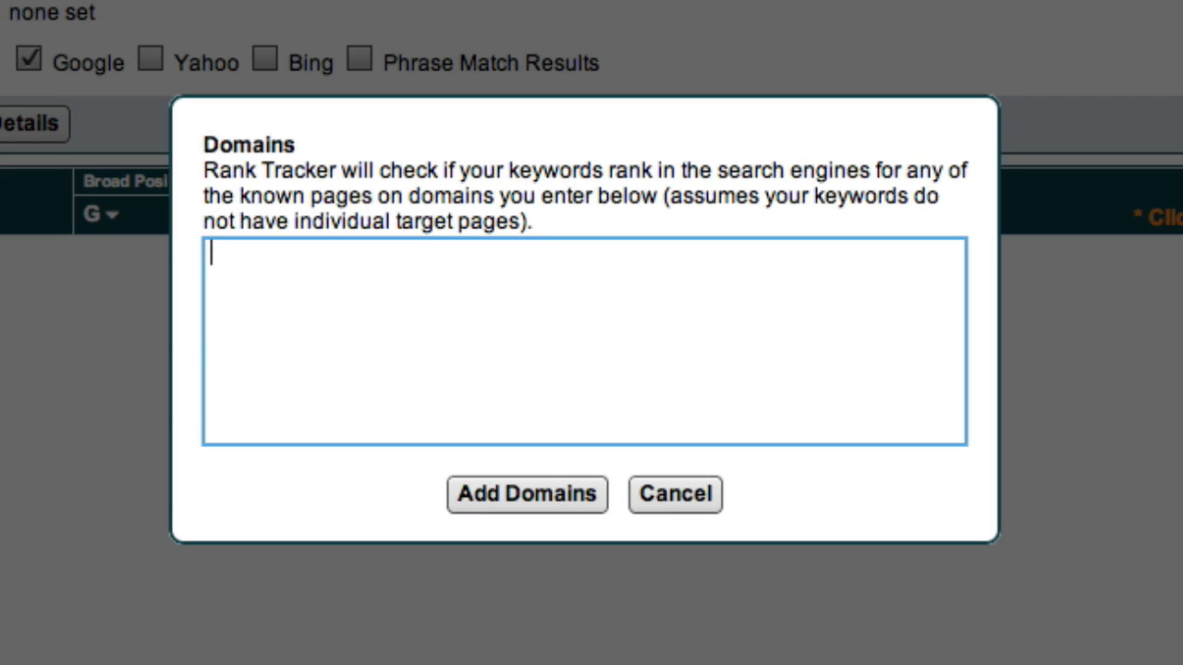
{"action": "type", "text": "www.vintageelectricguitarblog.com"}
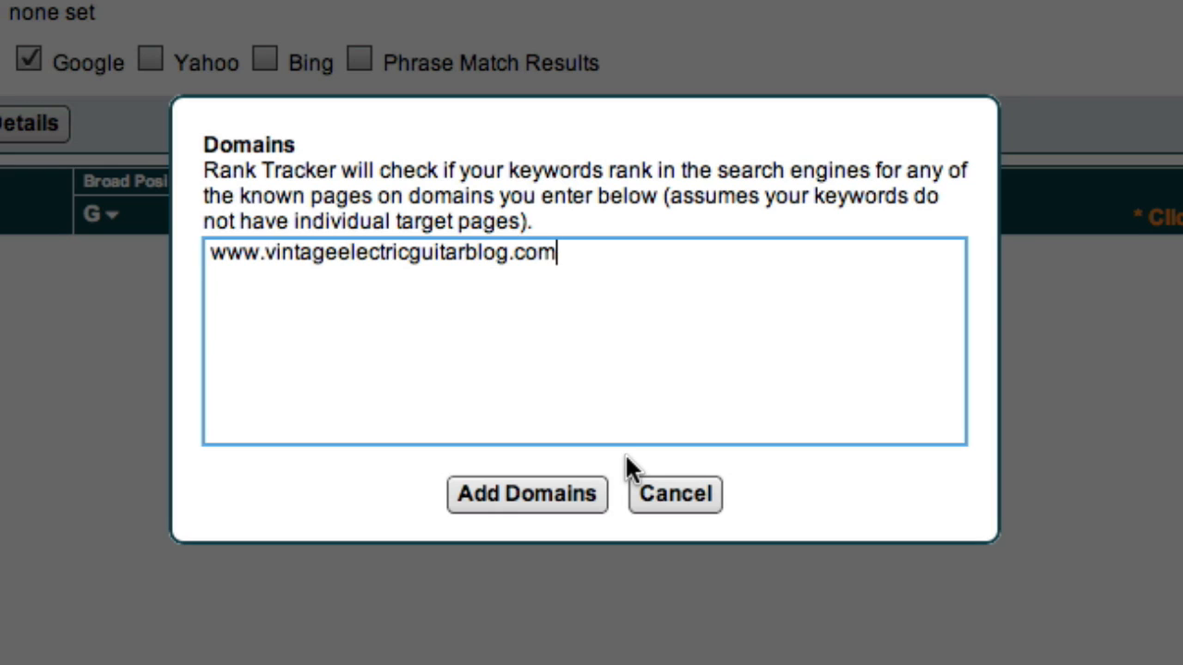
{"action": "left_click", "coordinate": [527, 494]}
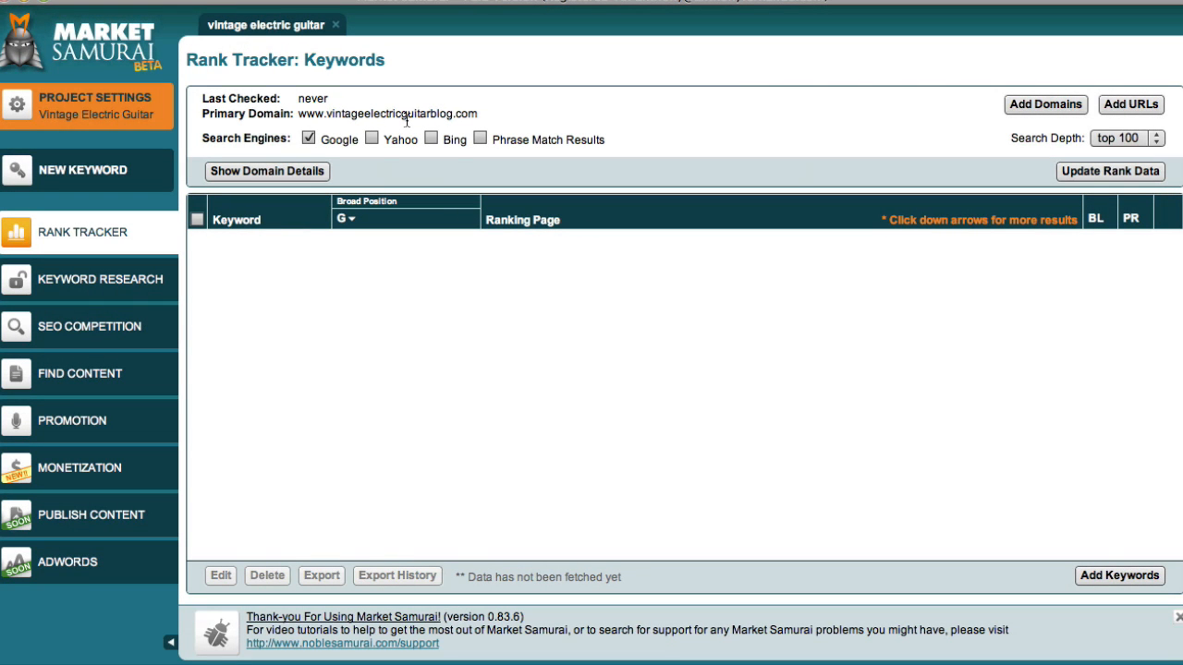
{"action": "mouse_move", "coordinate": [506, 190]}
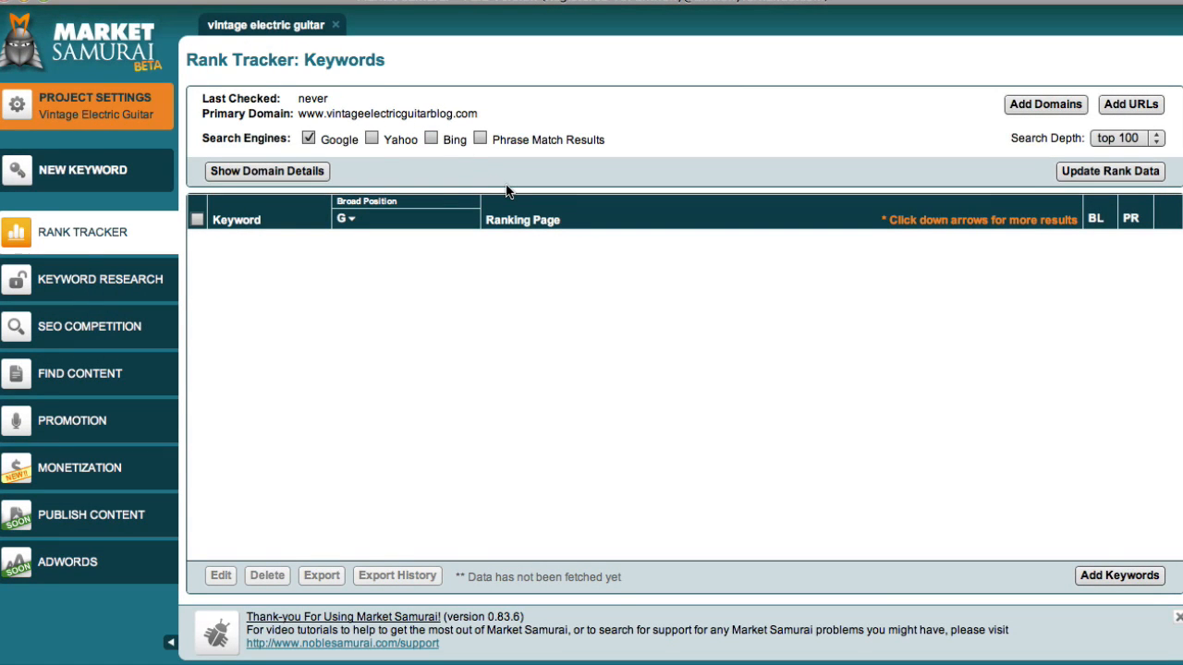
{"action": "mouse_move", "coordinate": [628, 279]}
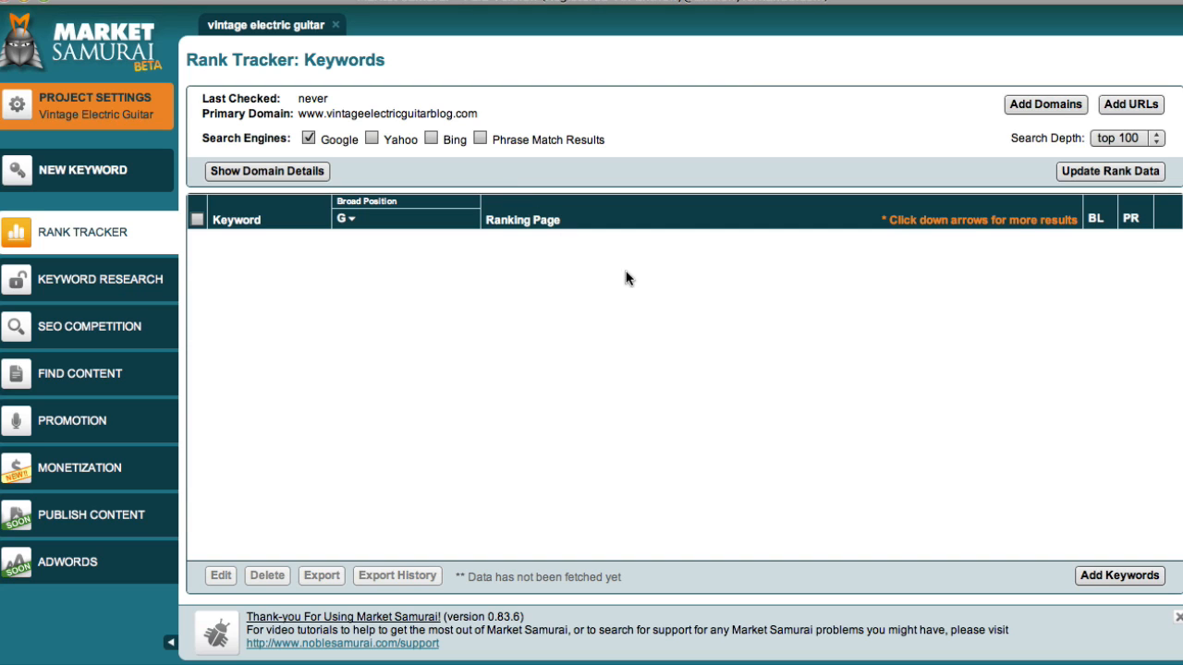
{"action": "mouse_move", "coordinate": [1020, 526]}
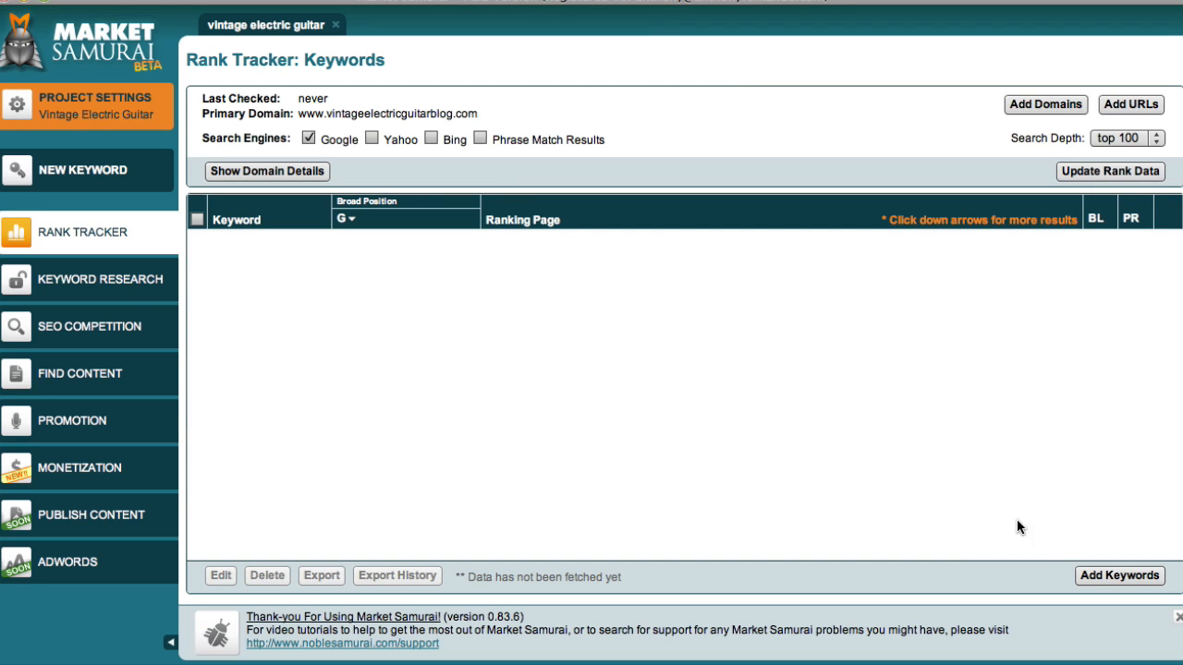
- Add keywords vintage electric guitar, antique guitar, vintage bass guitar and vintage gibson guitar
{"action": "left_click", "coordinate": [1119, 575]}
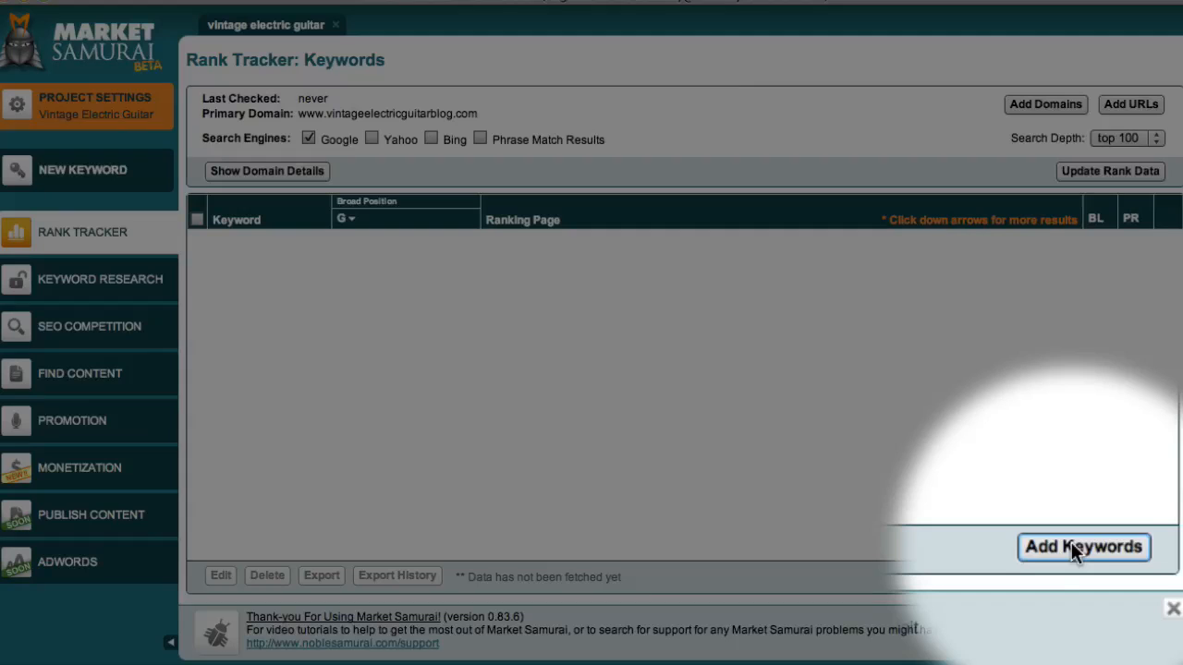
{"action": "left_click", "coordinate": [1083, 546]}
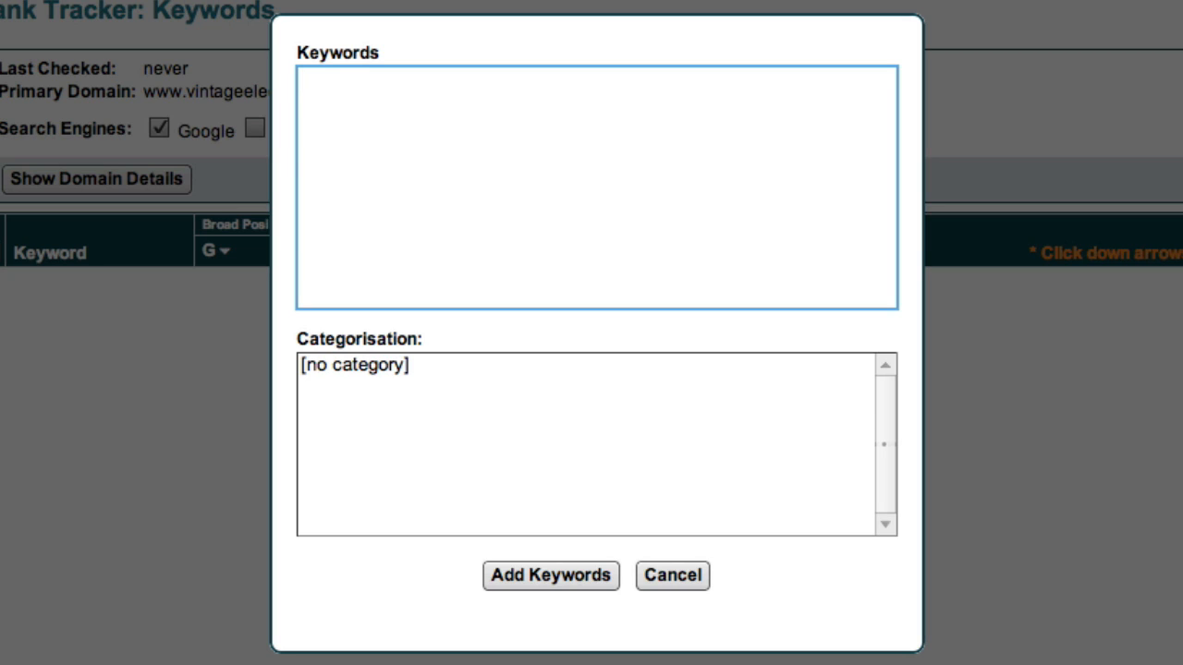
{"action": "type", "text": "vintage electric guitar"}
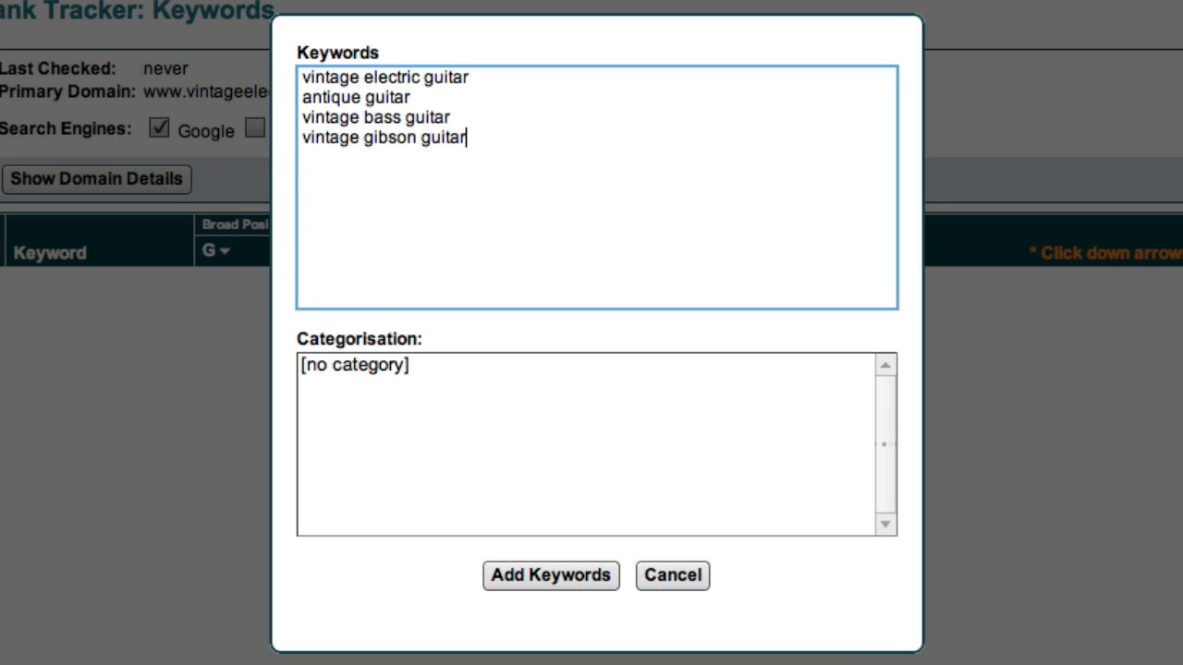
{"action": "left_click", "coordinate": [544, 575]}
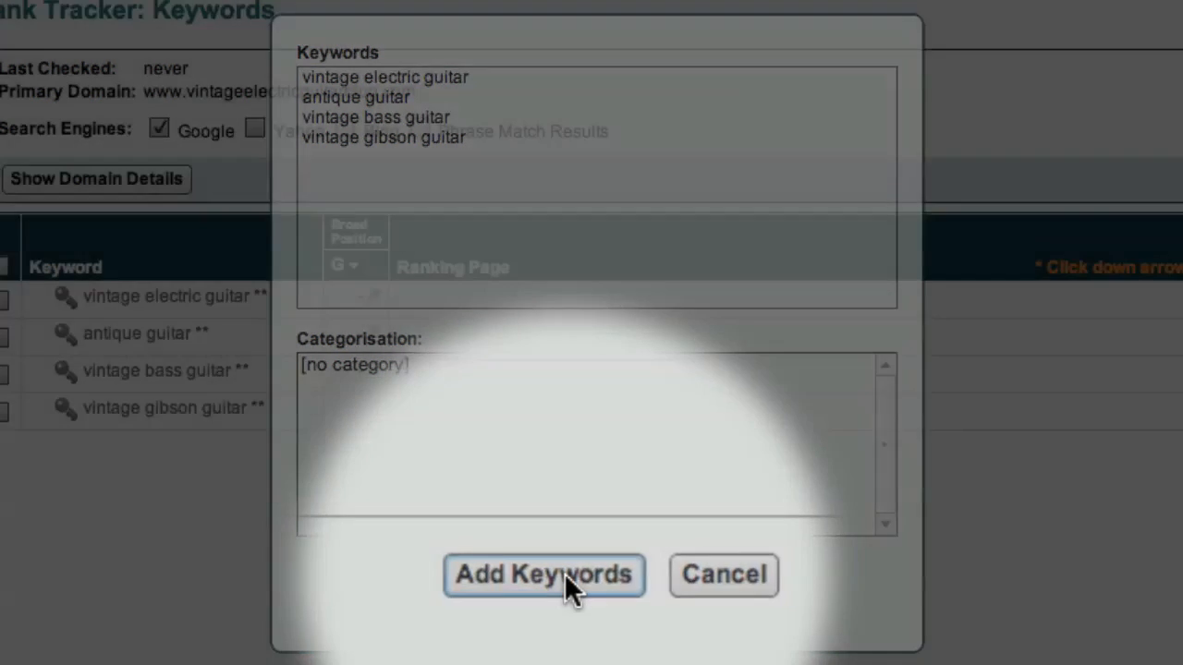
{"action": "left_click", "coordinate": [544, 574]}
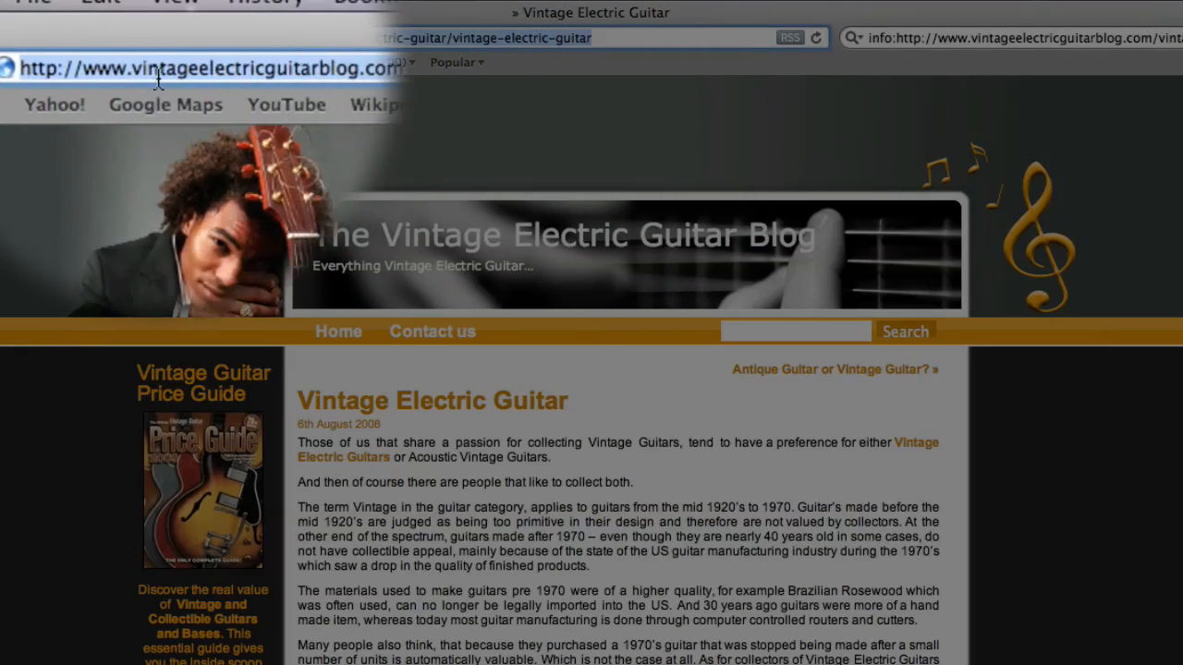
- Copy the Vintage Electric Guitar article URL from Safari's address bar
{"action": "right_click", "coordinate": [185, 68]}
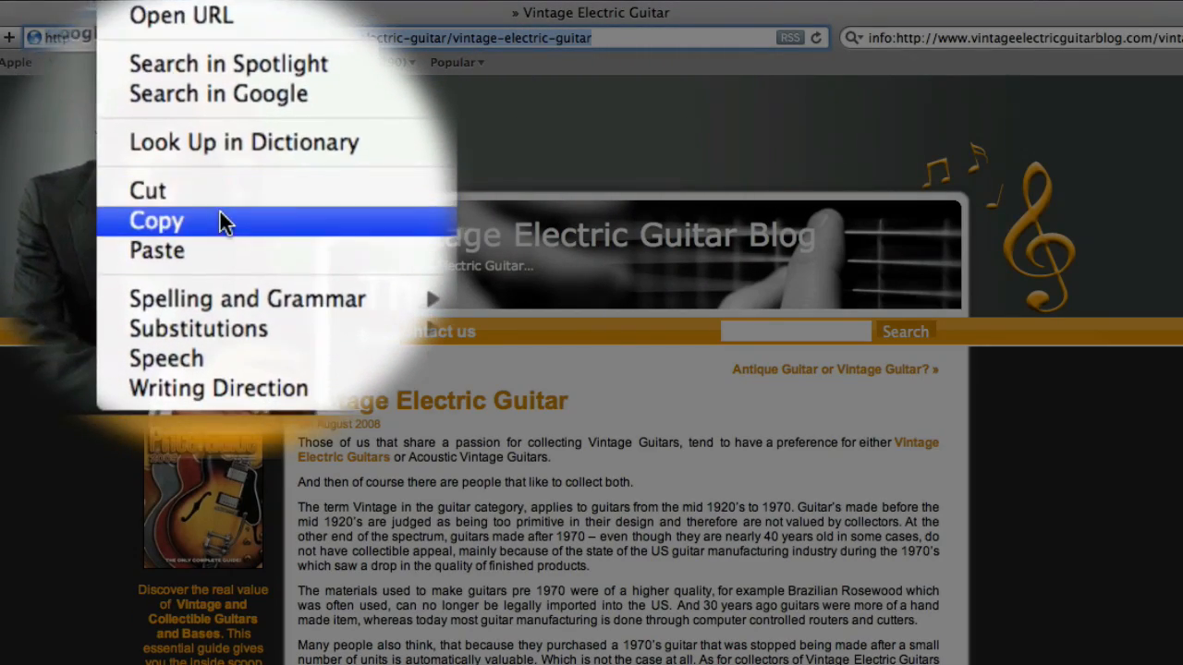
{"action": "left_click", "coordinate": [156, 221]}
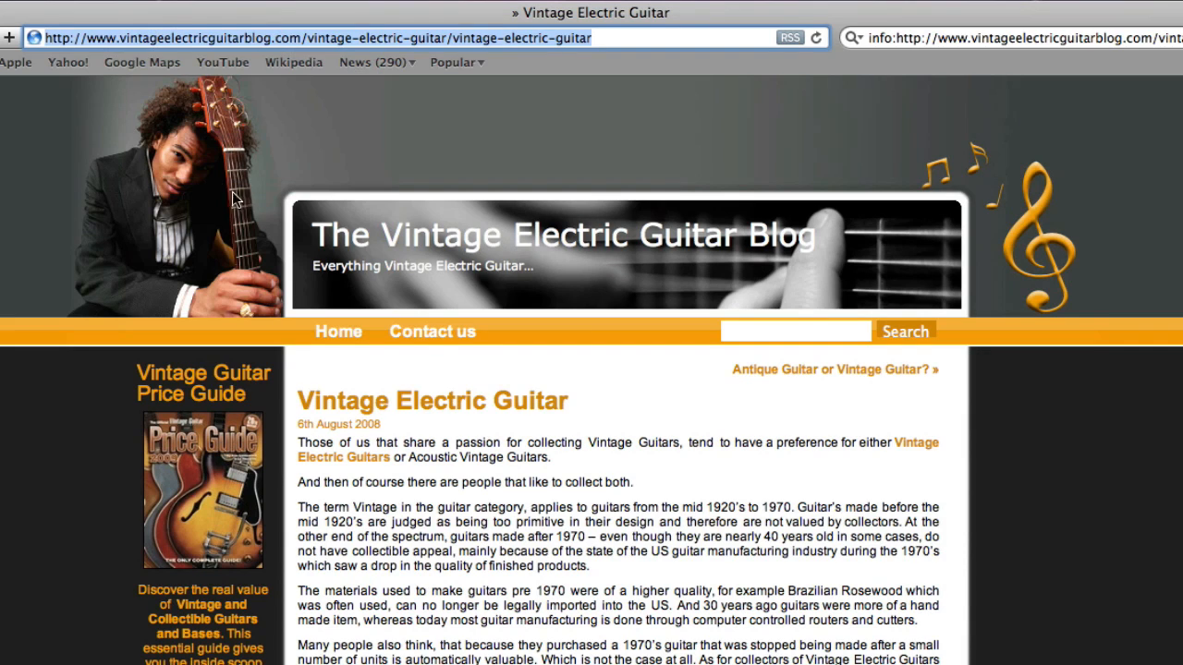
{"action": "mouse_move", "coordinate": [495, 392]}
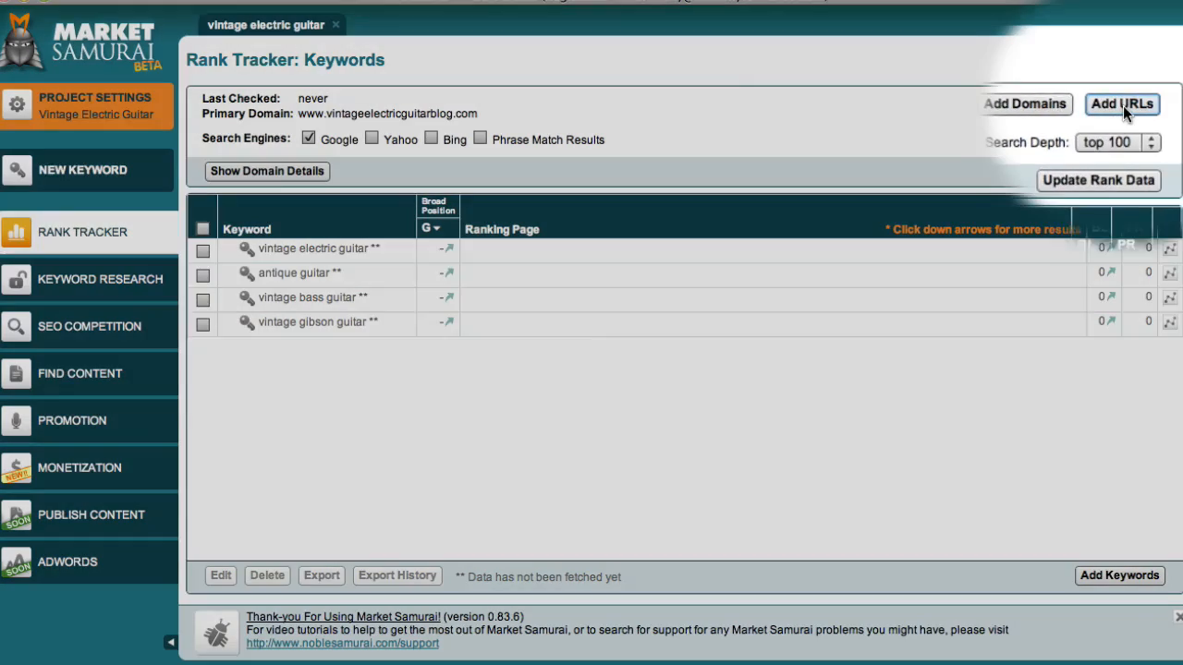
{"action": "left_click", "coordinate": [1121, 104]}
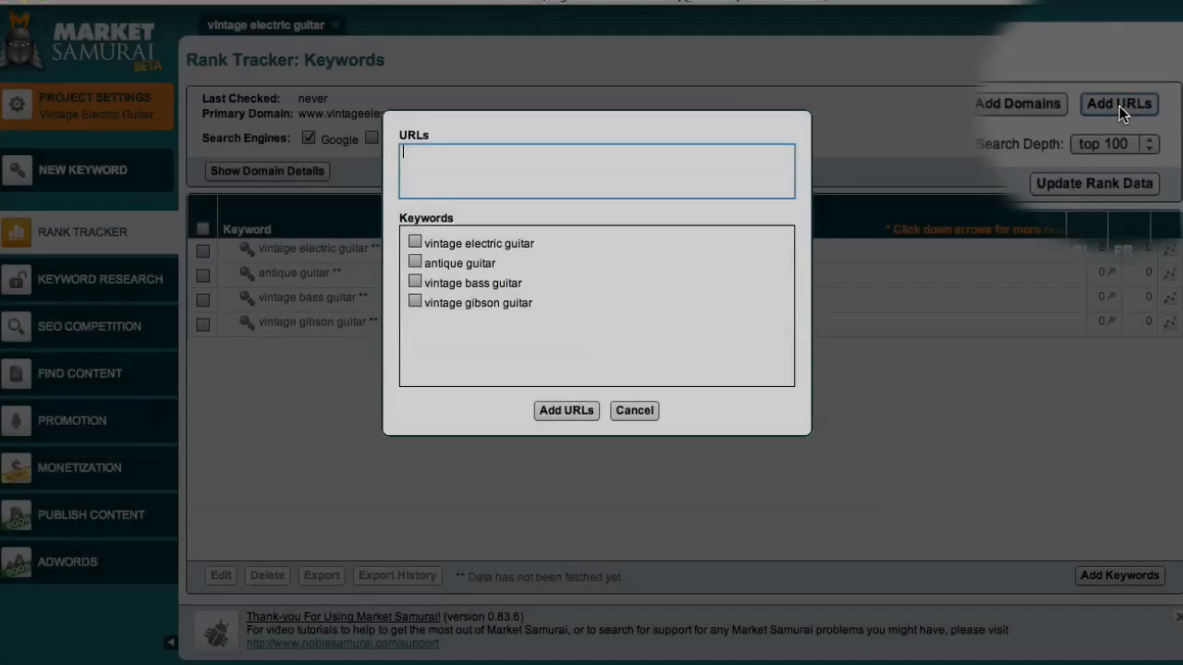
{"action": "type", "text": "http://www.vintageelectricguitarblog.com/vintage-electric-guitar/vintage-electric-guitar"}
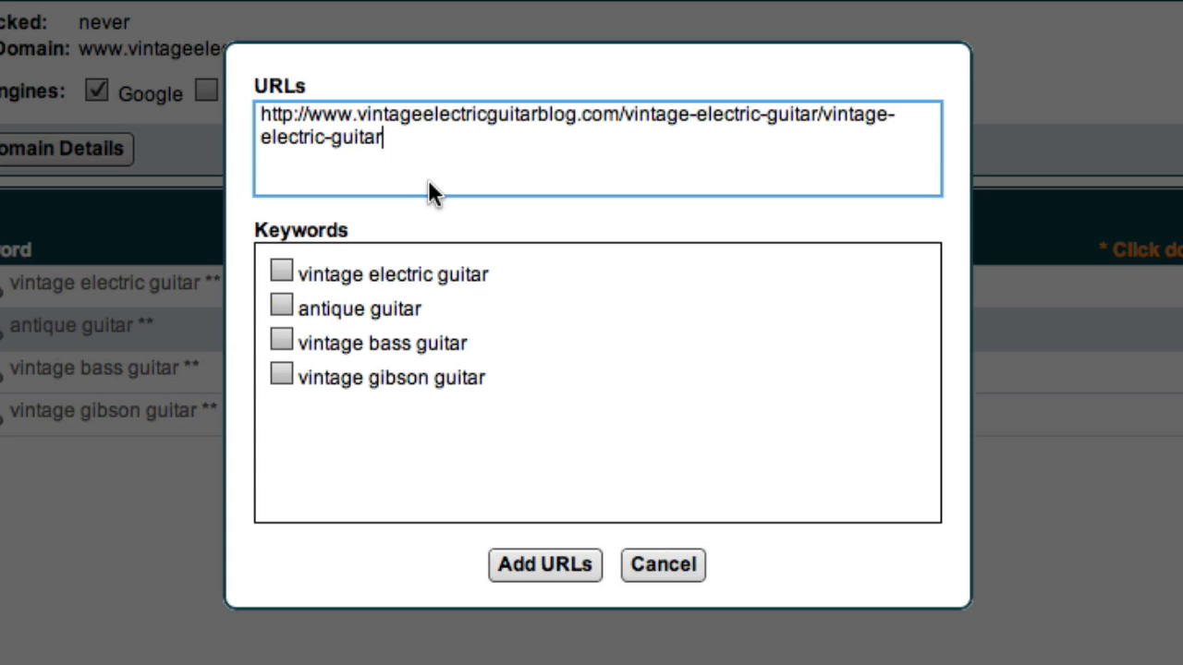
{"action": "mouse_move", "coordinate": [286, 273]}
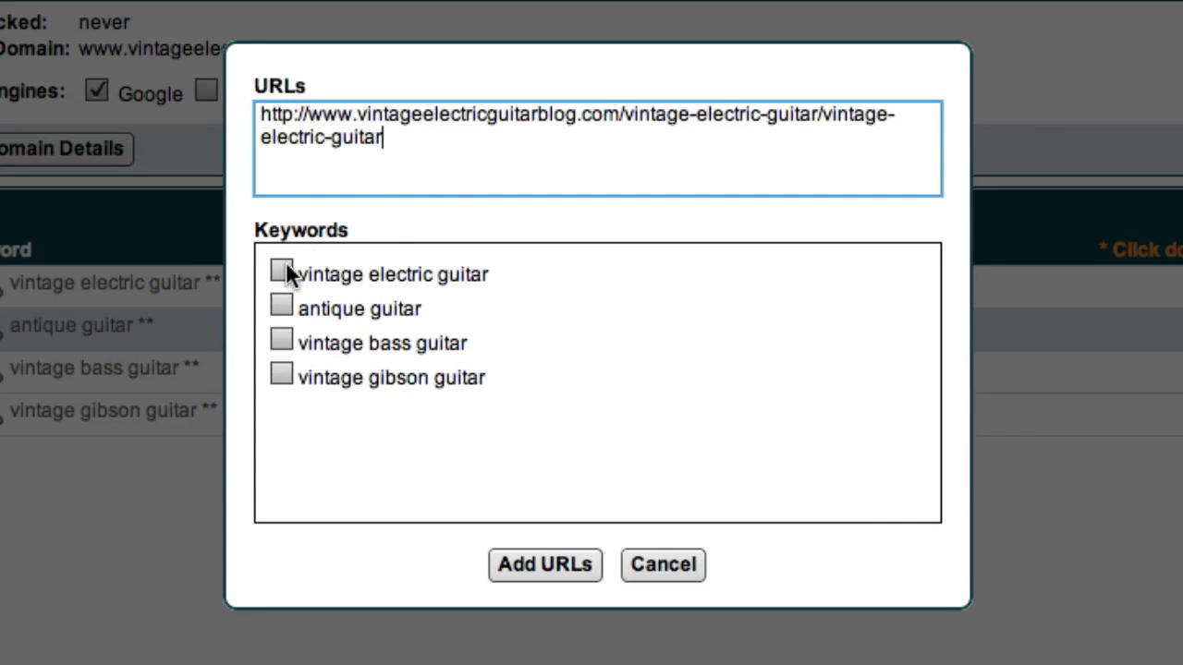
{"action": "left_click", "coordinate": [281, 343]}
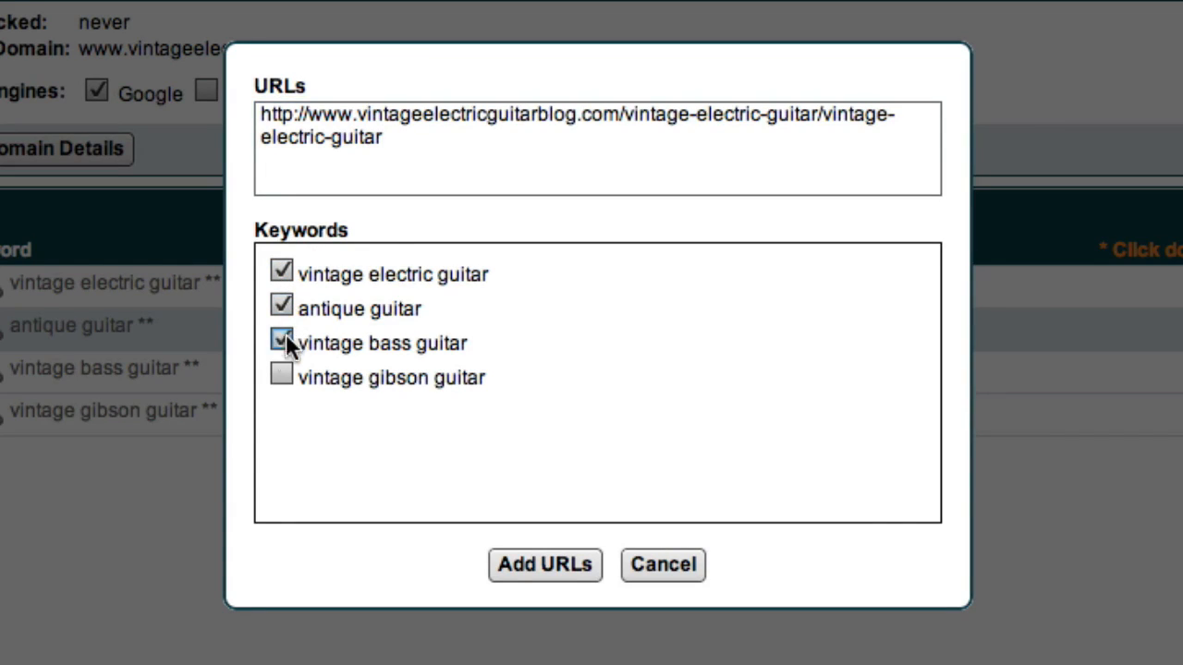
{"action": "left_click", "coordinate": [282, 375]}
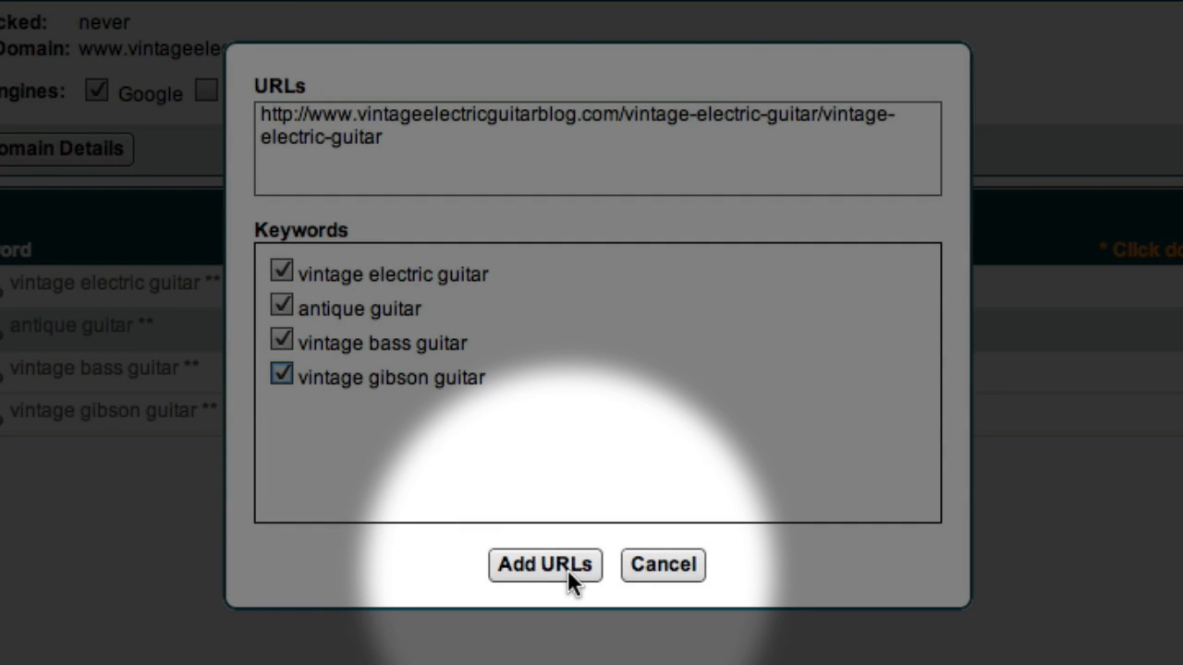
{"action": "left_click", "coordinate": [544, 564]}
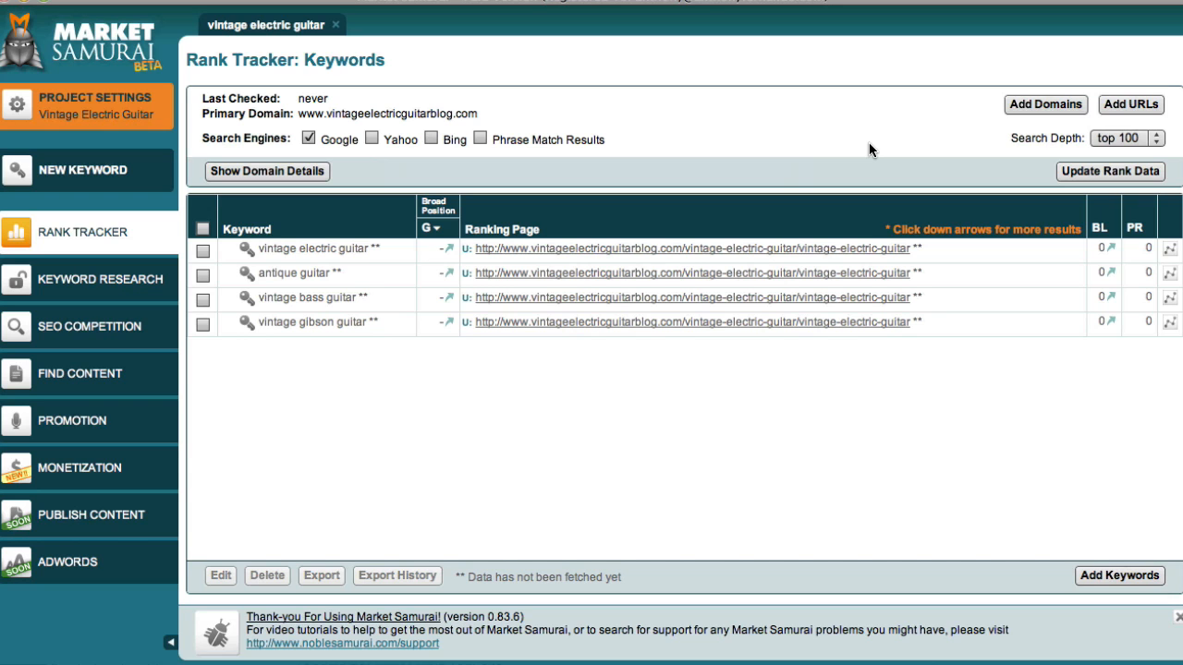
{"action": "mouse_move", "coordinate": [1044, 156]}
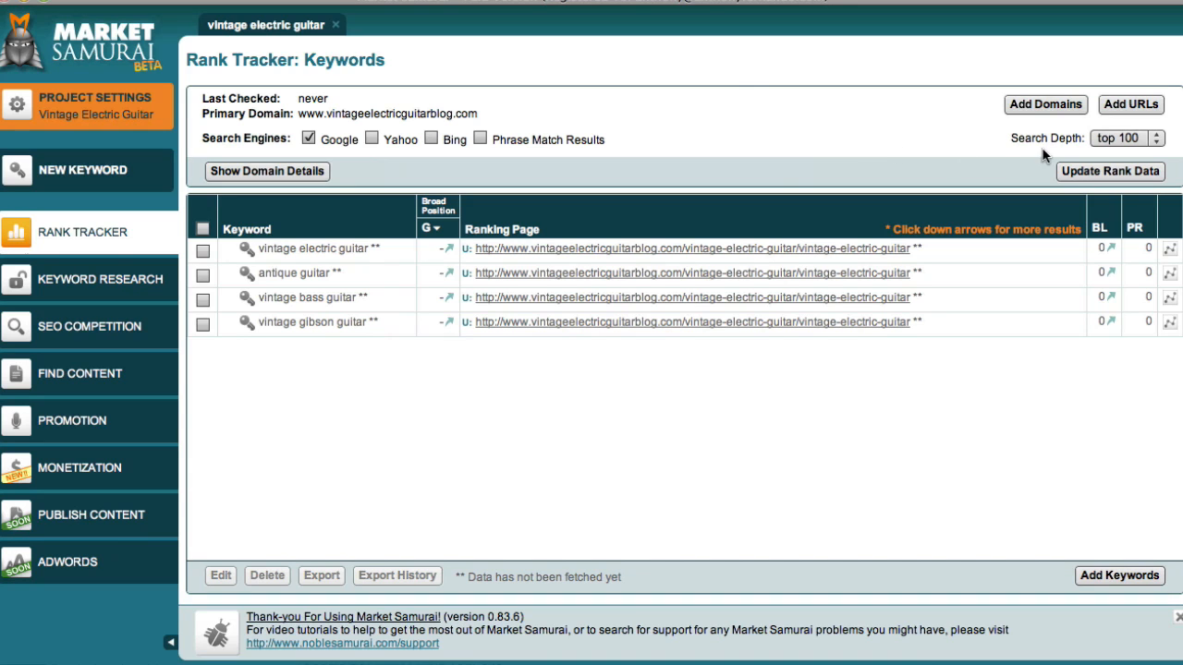
{"action": "left_click", "coordinate": [1131, 103]}
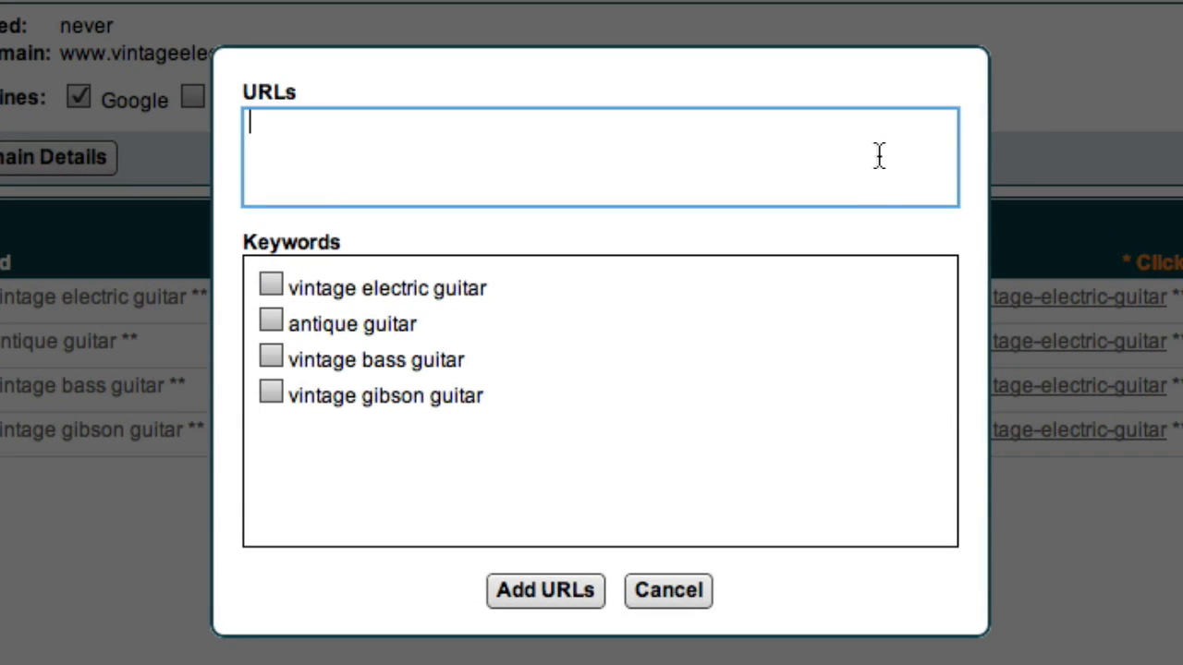
{"action": "type", "text": "http://www.vintageelectricguitarblog.com"}
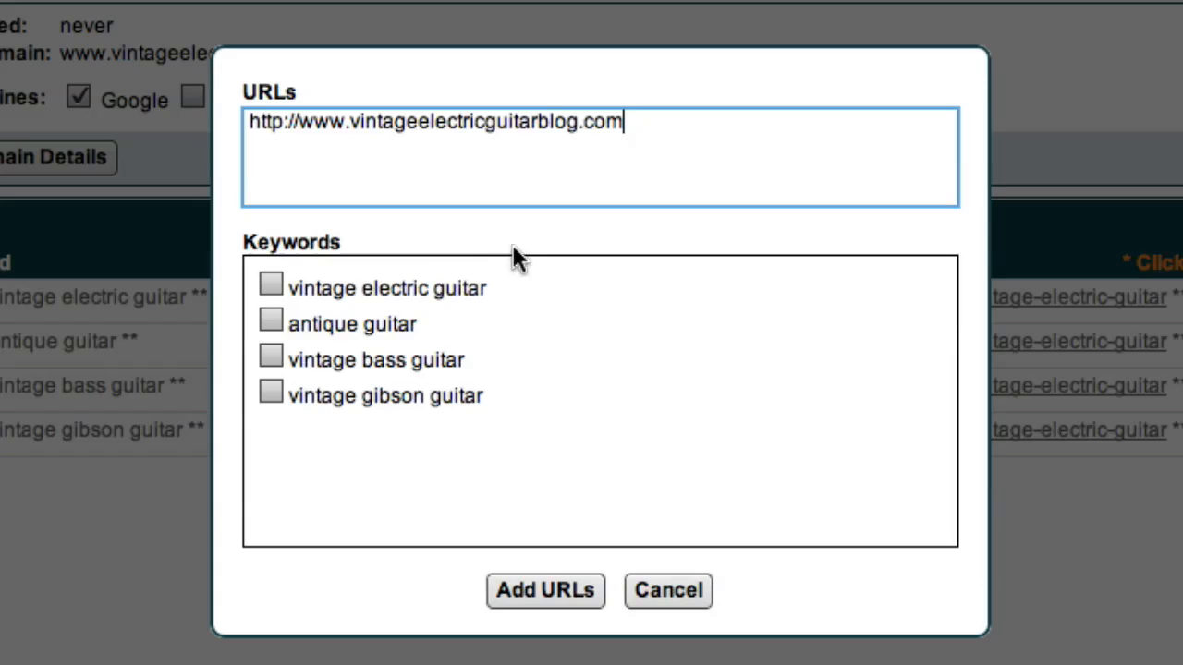
{"action": "left_click", "coordinate": [271, 359]}
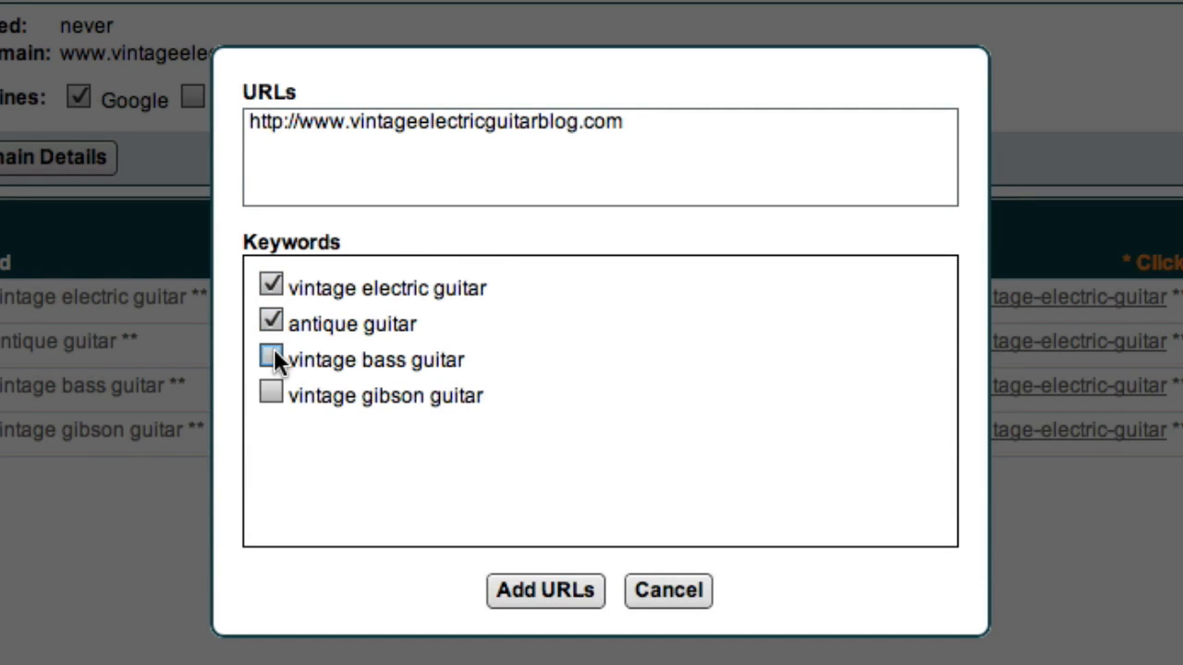
{"action": "left_click", "coordinate": [544, 590]}
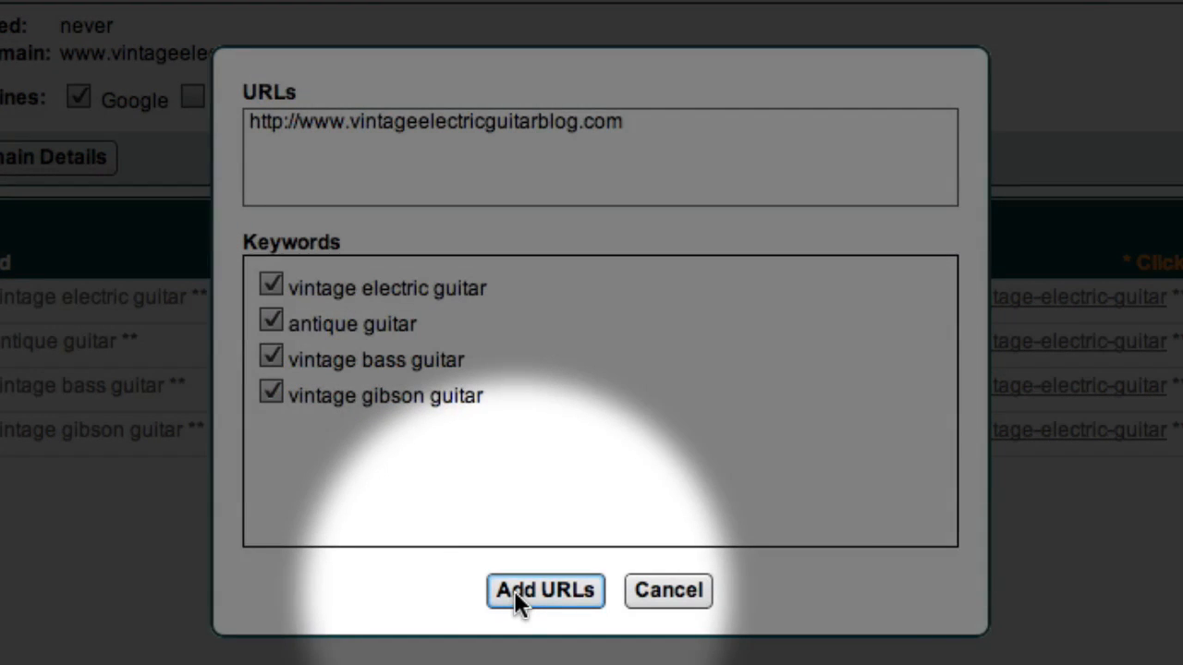
{"action": "left_click", "coordinate": [544, 590]}
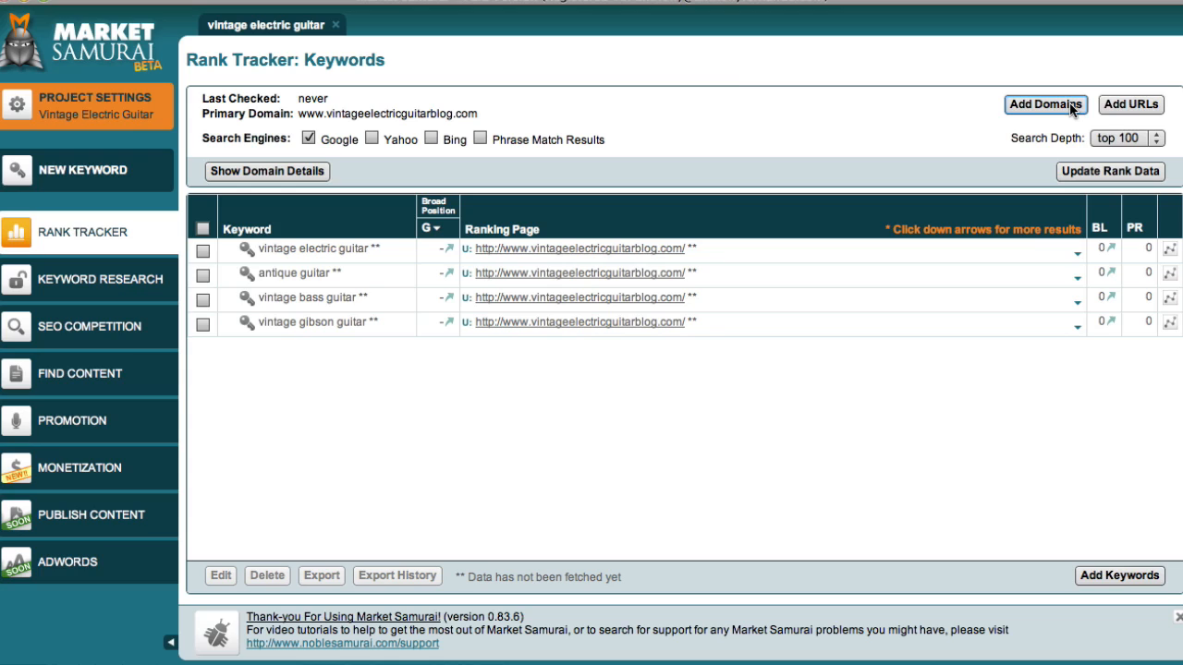
{"action": "mouse_move", "coordinate": [1131, 105]}
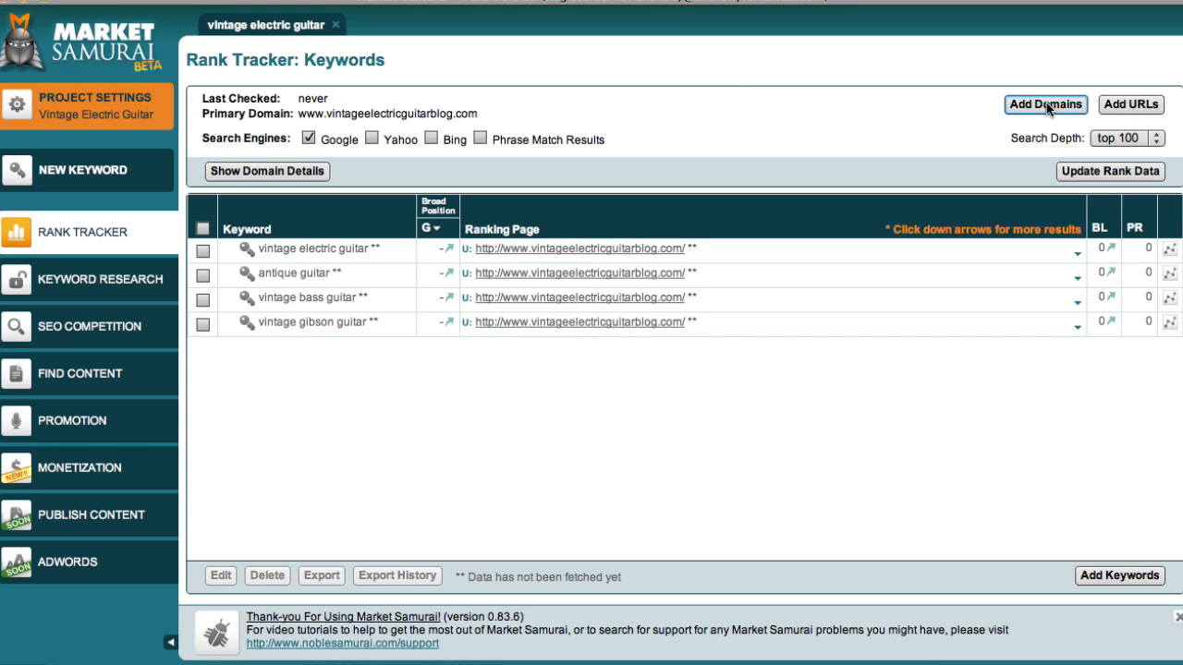
{"action": "left_click", "coordinate": [1046, 104]}
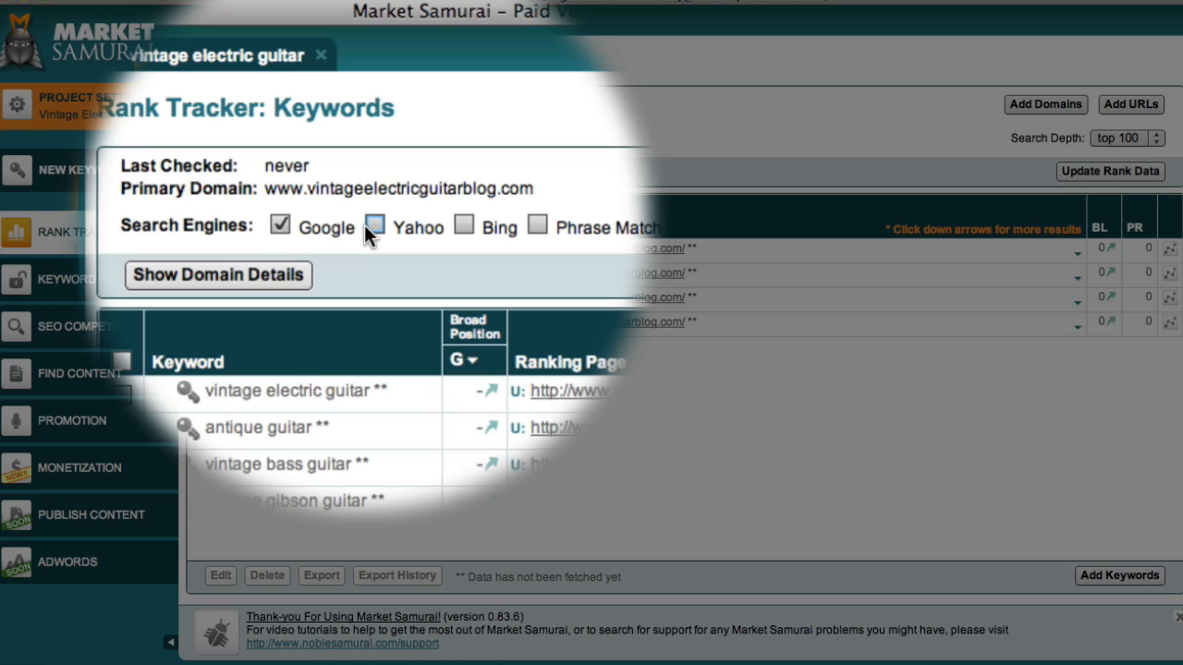
- Enable Phrase Match Results to add a phrase position column
{"action": "left_click", "coordinate": [369, 226]}
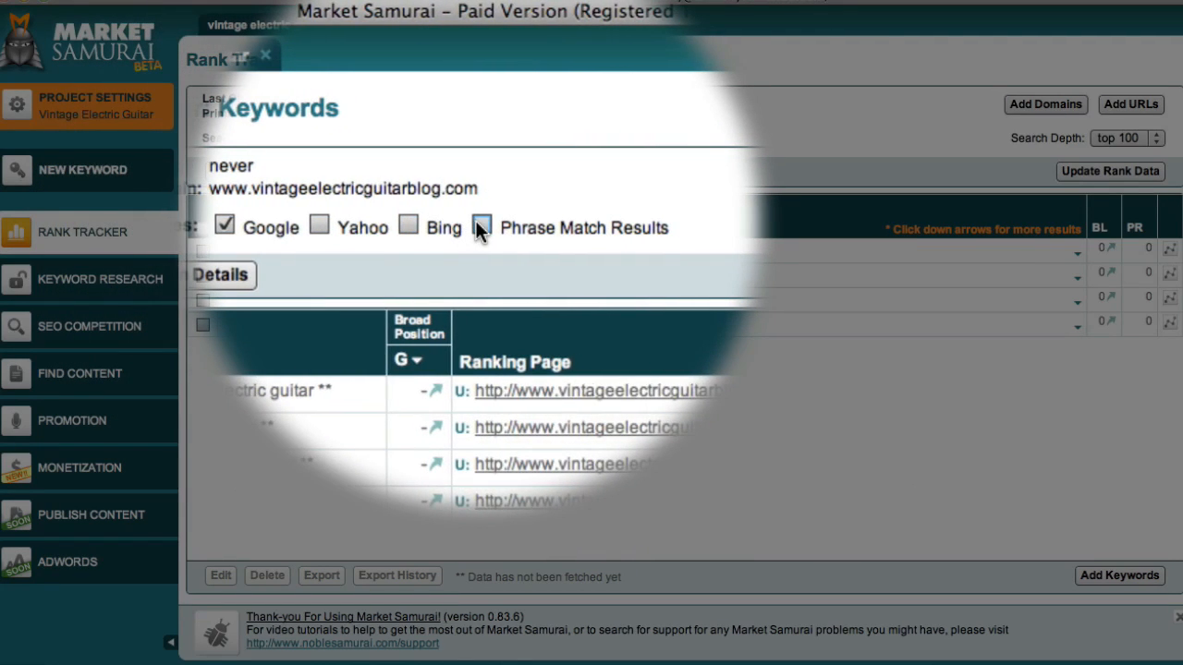
{"action": "left_click", "coordinate": [481, 228]}
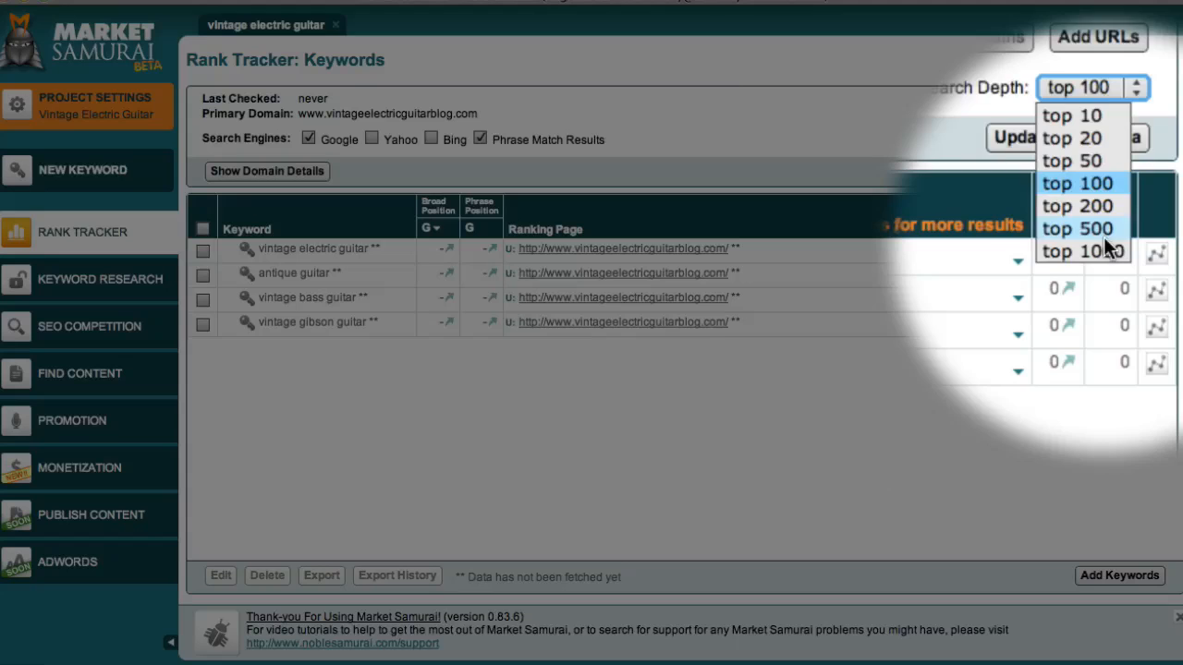
- Set Search Depth to top 1000
{"action": "left_click", "coordinate": [1083, 251]}
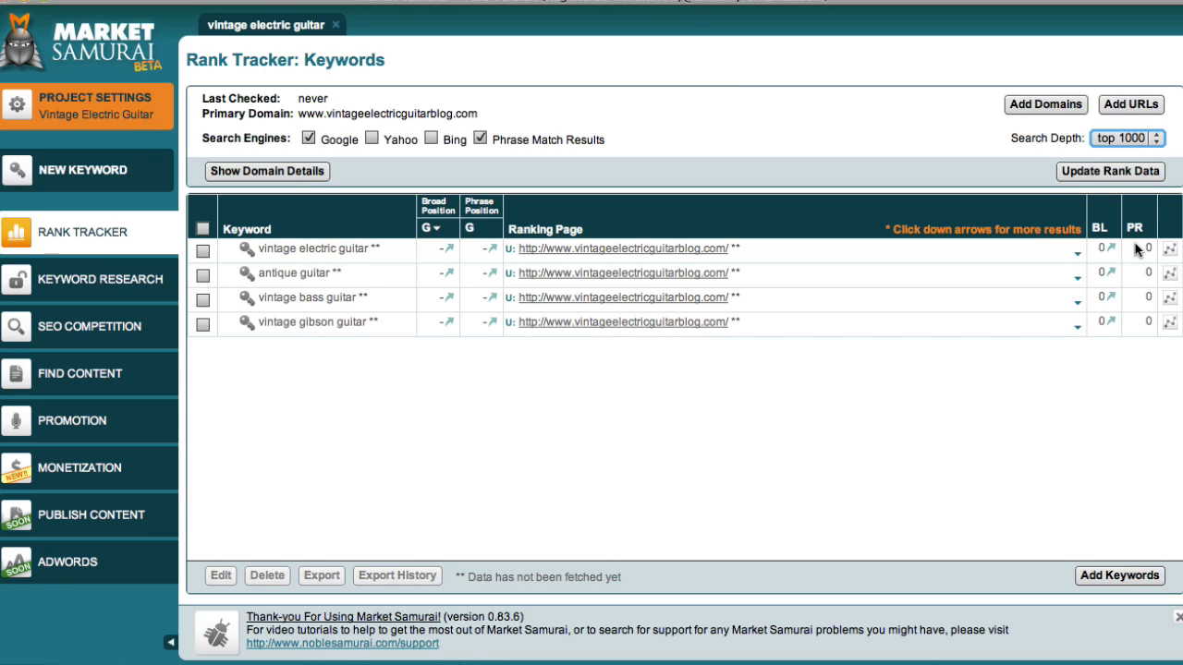
{"action": "mouse_move", "coordinate": [1132, 266]}
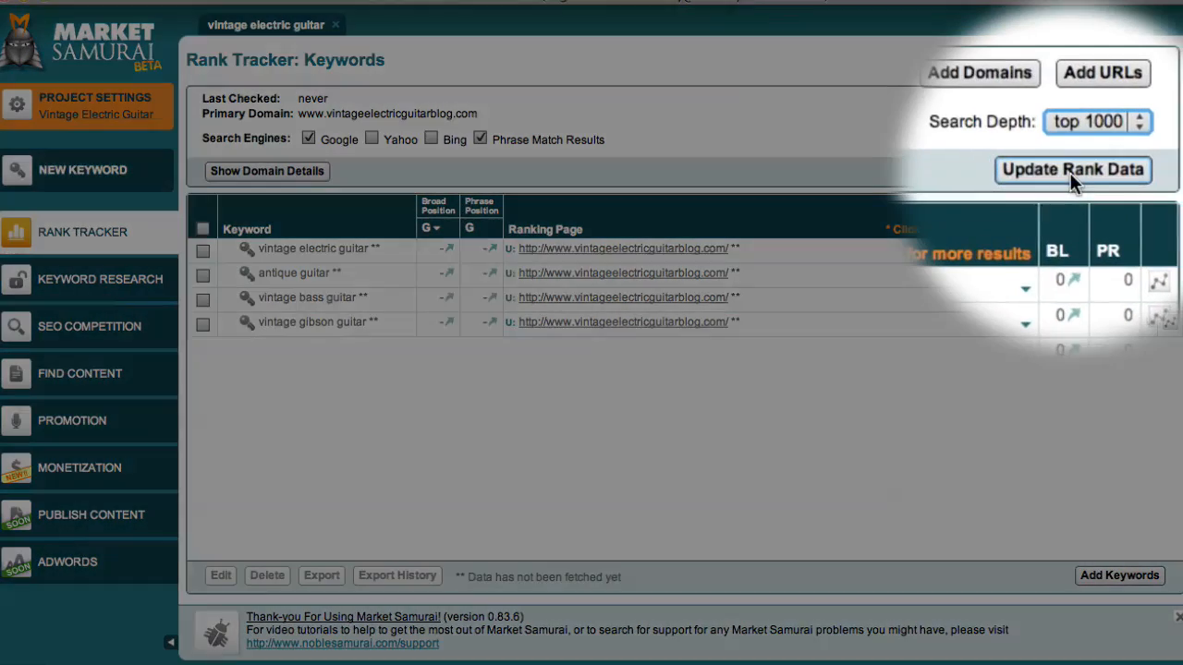
- Update rank data to fetch broad positions and backlinks for the keywords
{"action": "left_click", "coordinate": [1072, 169]}
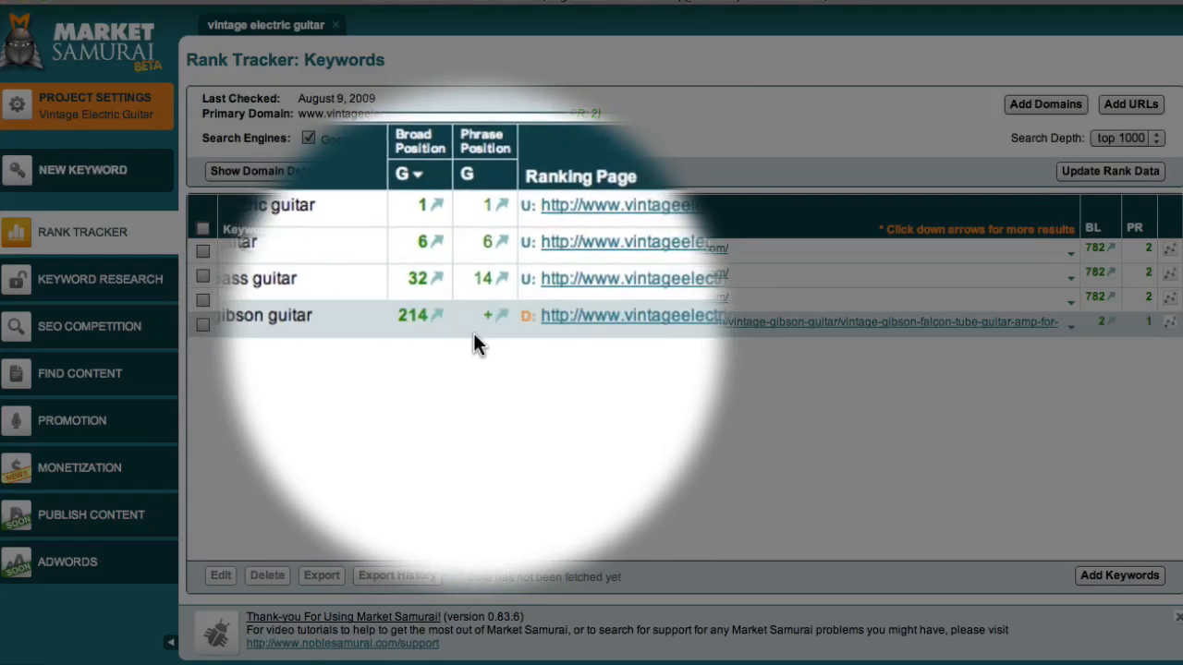
{"action": "mouse_move", "coordinate": [487, 320]}
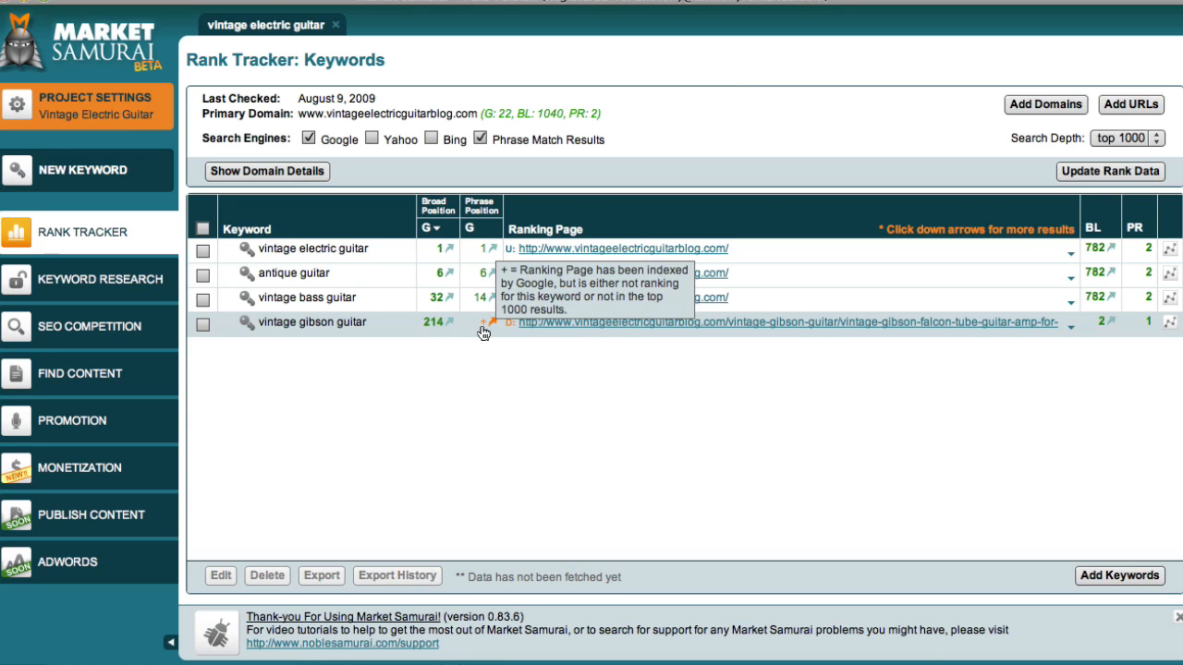
{"action": "mouse_move", "coordinate": [437, 351]}
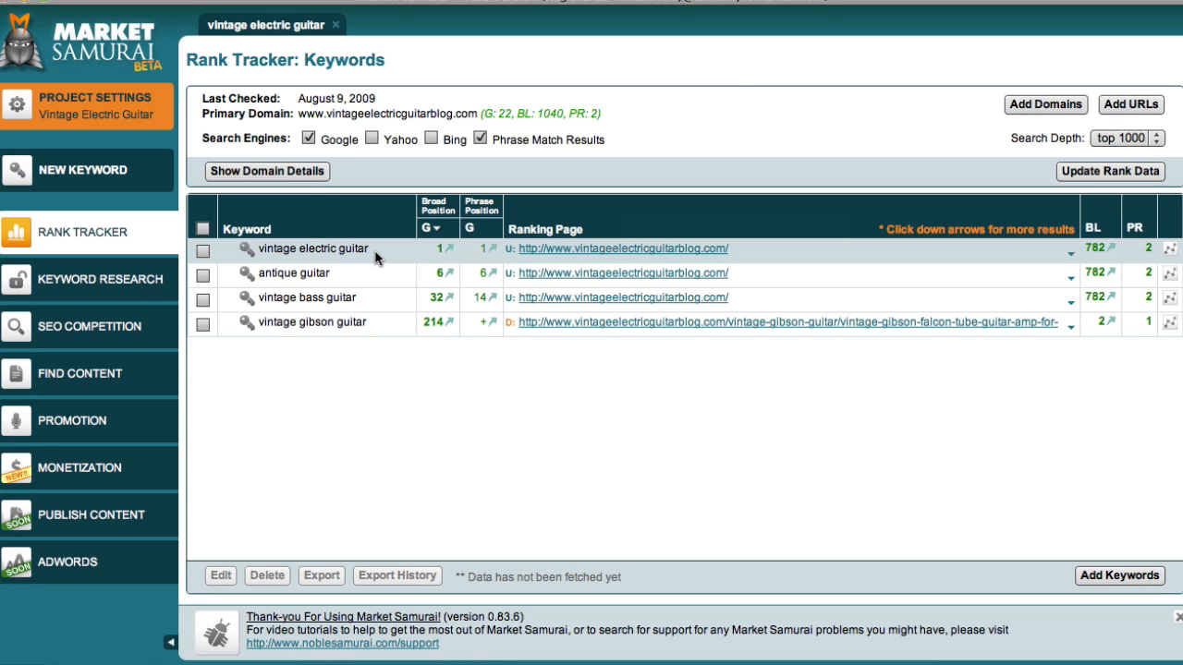
{"action": "mouse_move", "coordinate": [911, 274]}
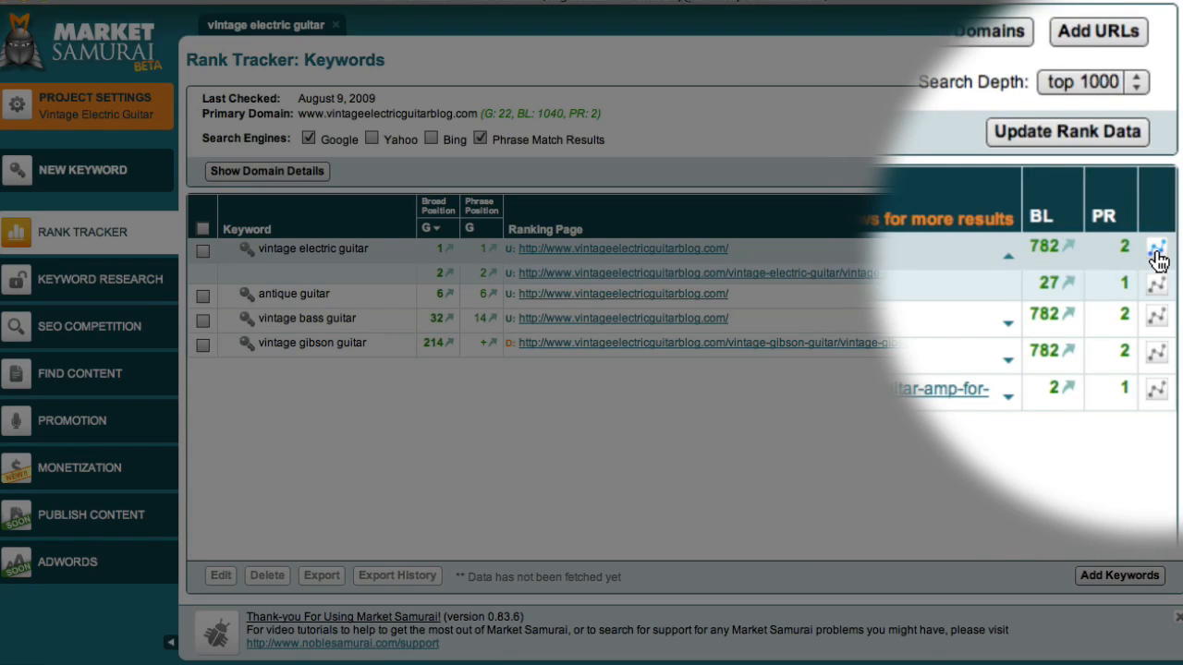
{"action": "left_click", "coordinate": [1158, 249]}
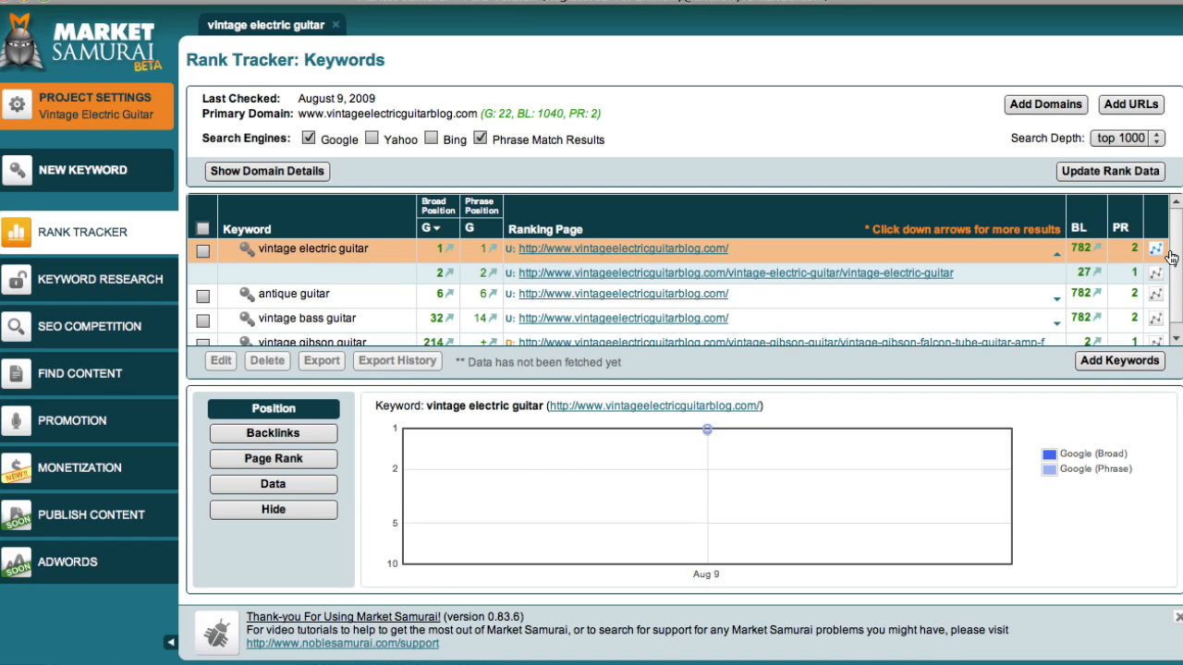
{"action": "mouse_move", "coordinate": [832, 354]}
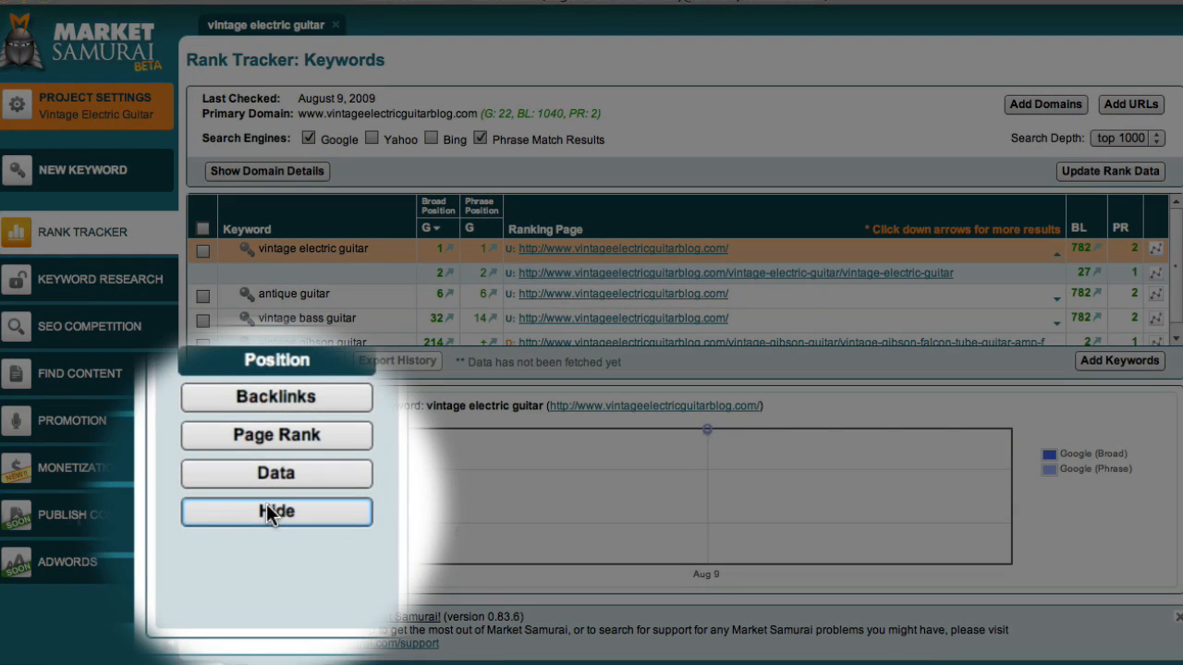
{"action": "left_click", "coordinate": [277, 511]}
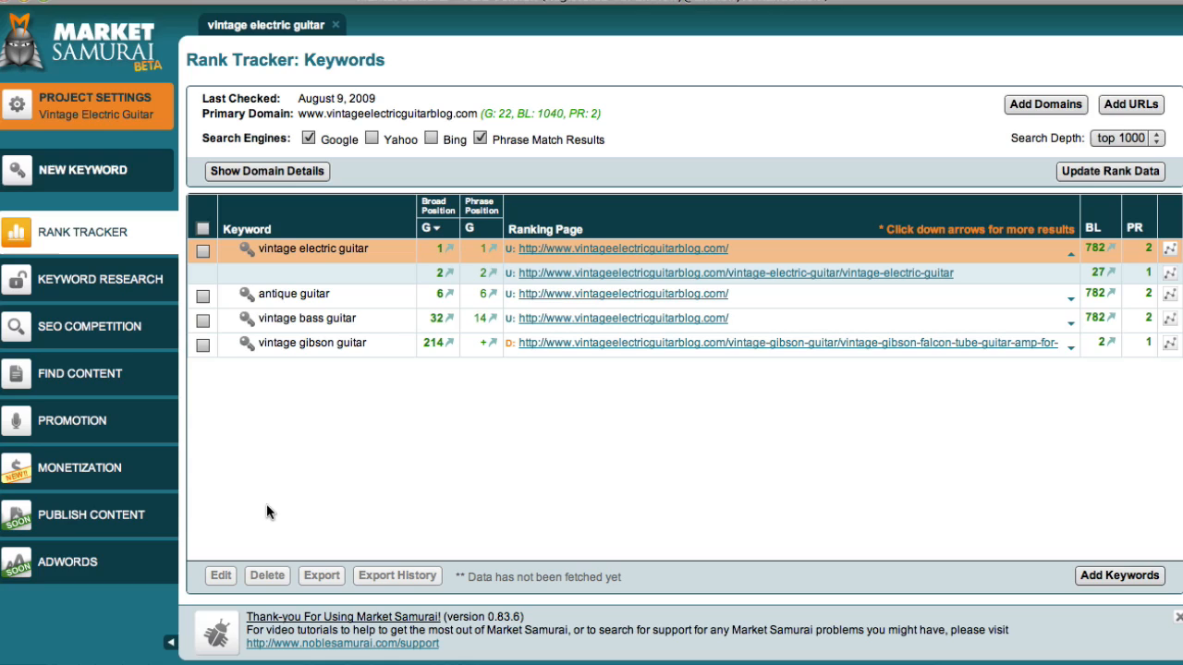